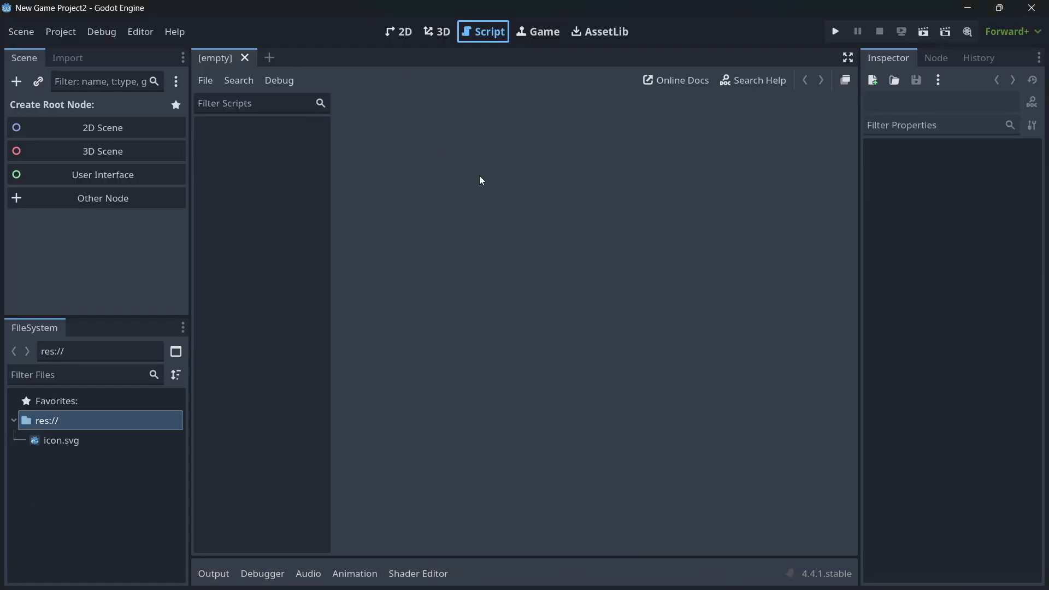
{"action": "mouse_move", "coordinate": [551, 263]}
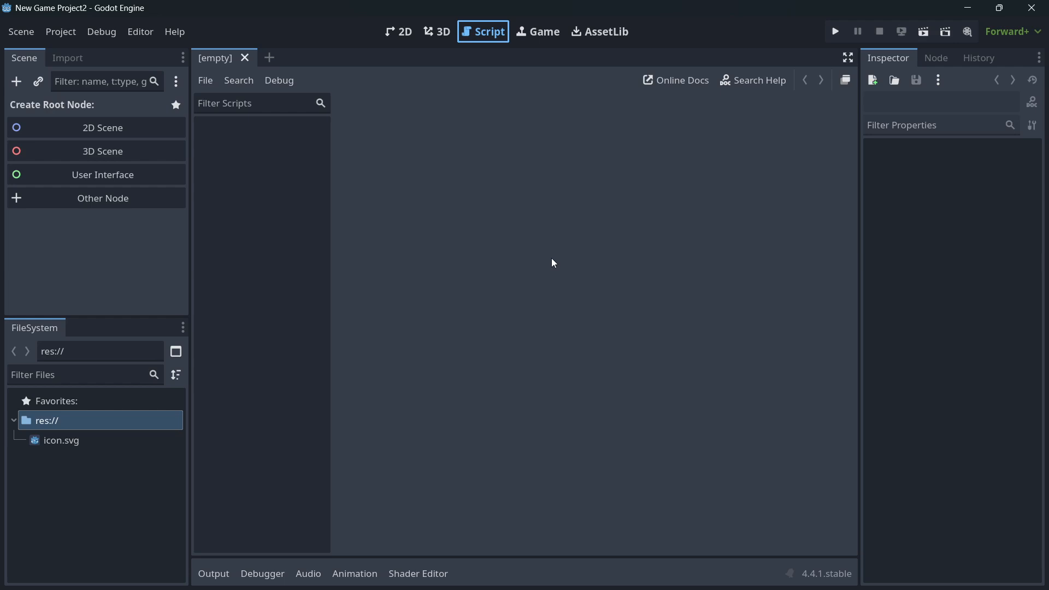
Load main.tscn, show player.gd, and select the whole player script for copying
{"action": "left_click", "coordinate": [398, 32]}
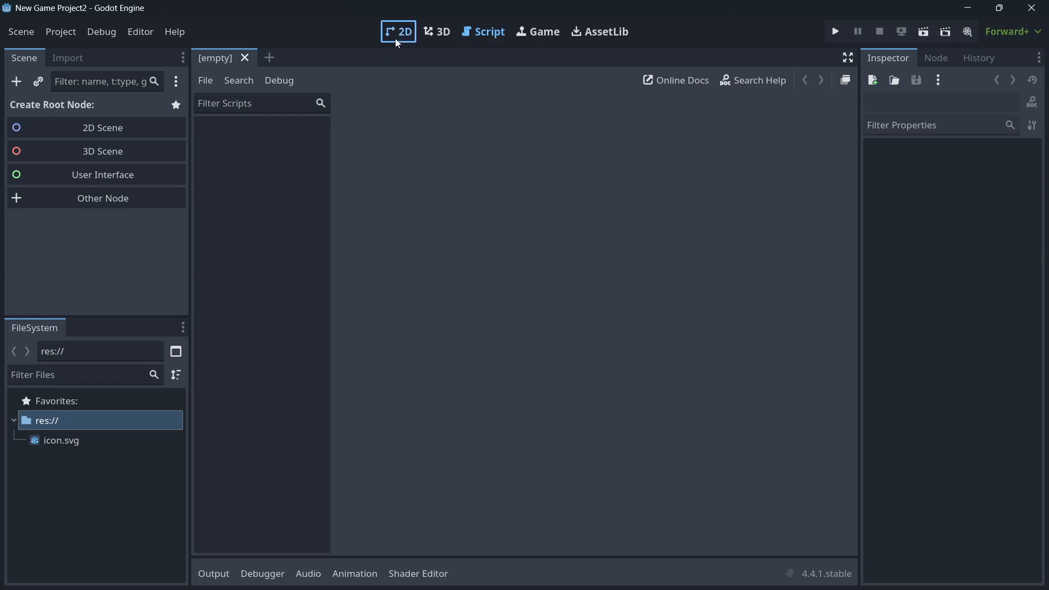
{"action": "left_click", "coordinate": [398, 32]}
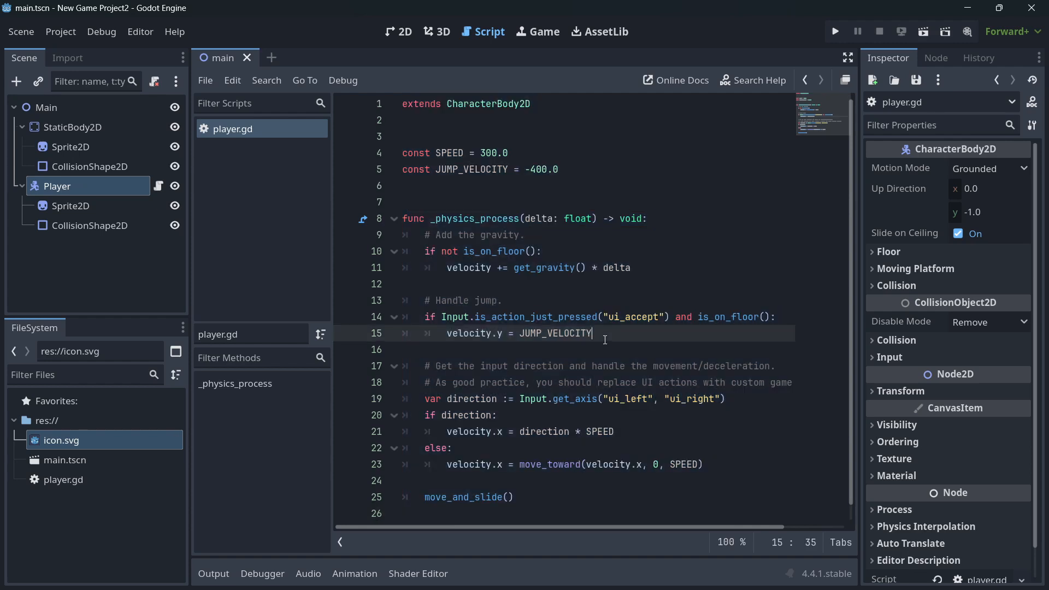
{"action": "key", "text": "ctrl+a"}
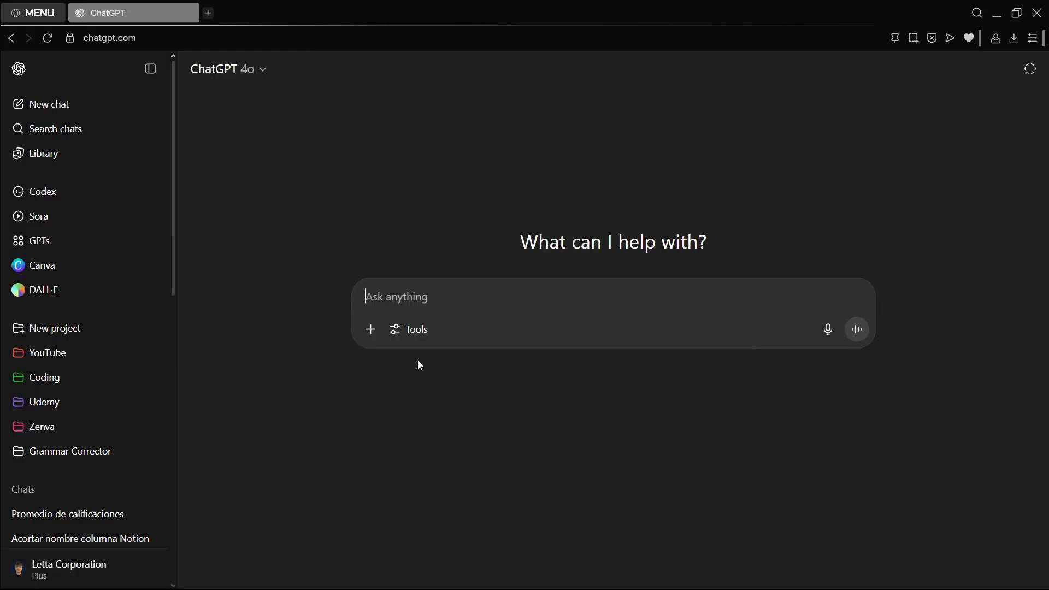
{"action": "mouse_move", "coordinate": [435, 268]}
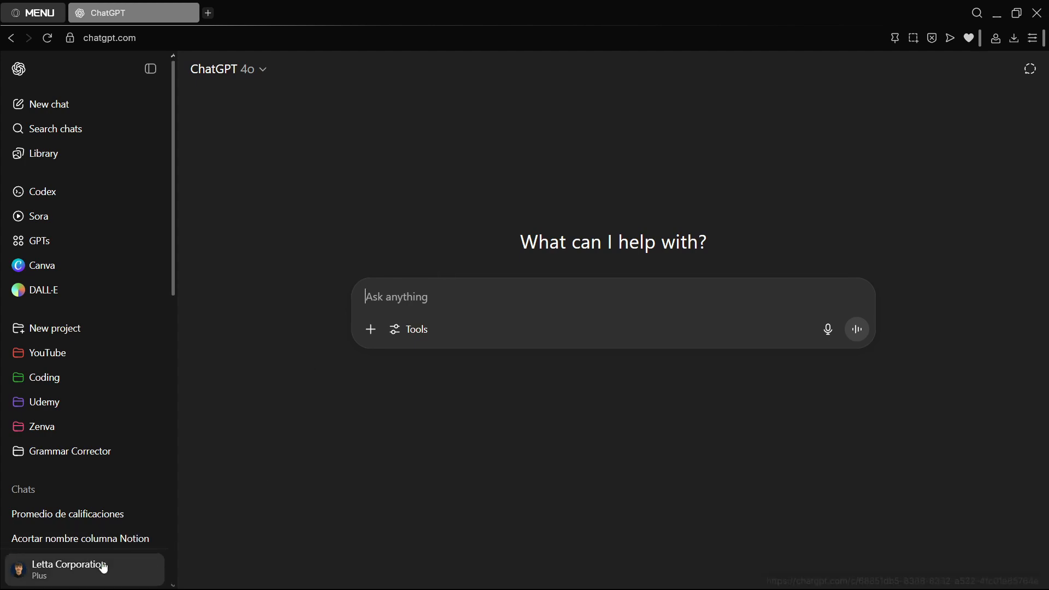
View the Upgrade plan page from the account menu and return to the chat
{"action": "left_click", "coordinate": [66, 569]}
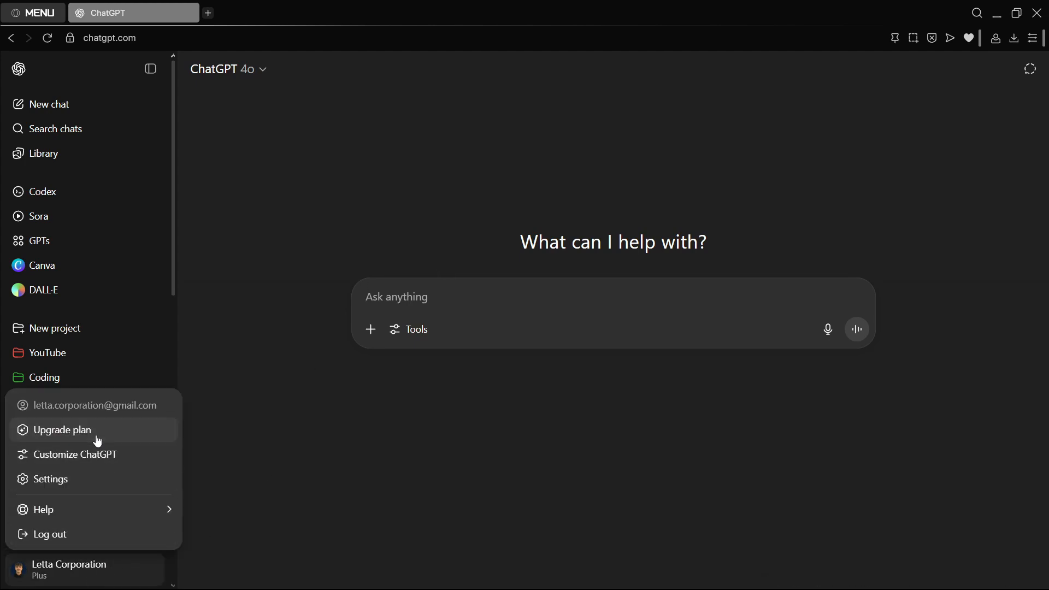
{"action": "left_click", "coordinate": [64, 430]}
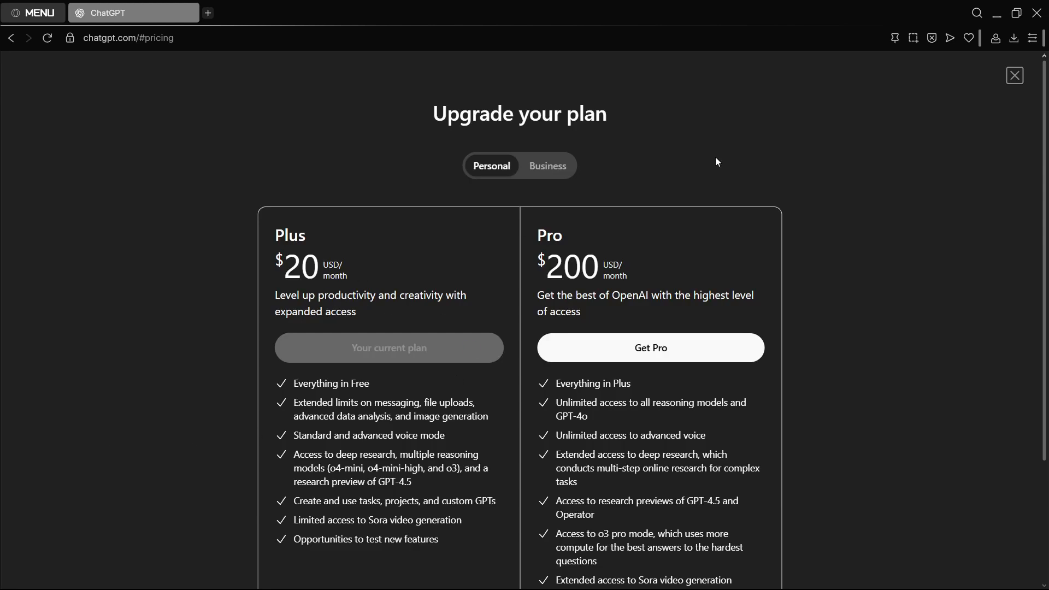
{"action": "left_click", "coordinate": [1014, 75]}
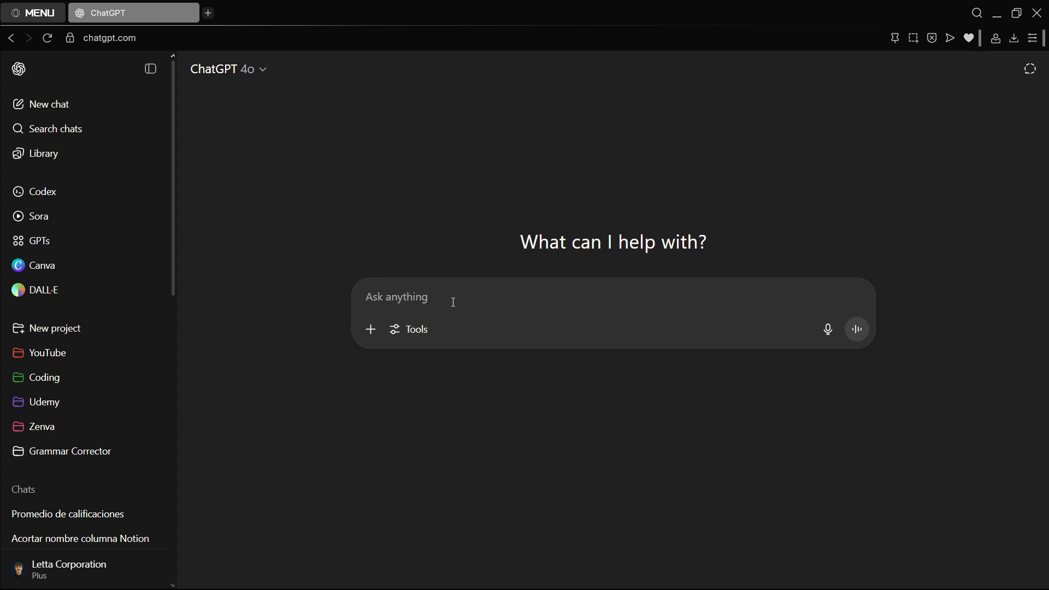
Send the pasted player movement script with a request to add a double jump
{"action": "type", "text": "var direction := Input.get_axis(\"ui_left\", \"ui_right\")"}
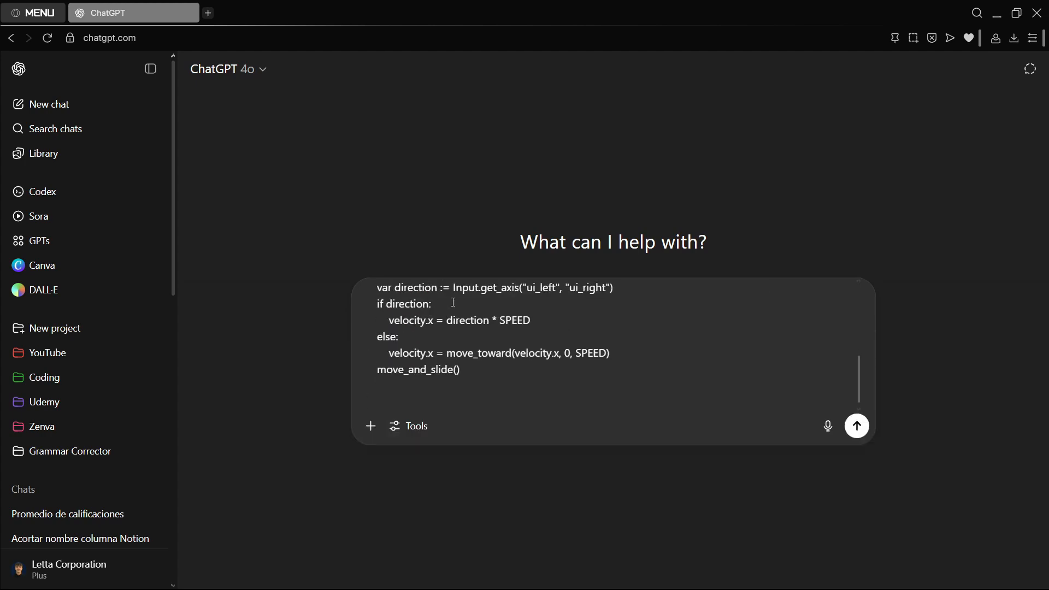
{"action": "type", "text": "Add double jump to the"}
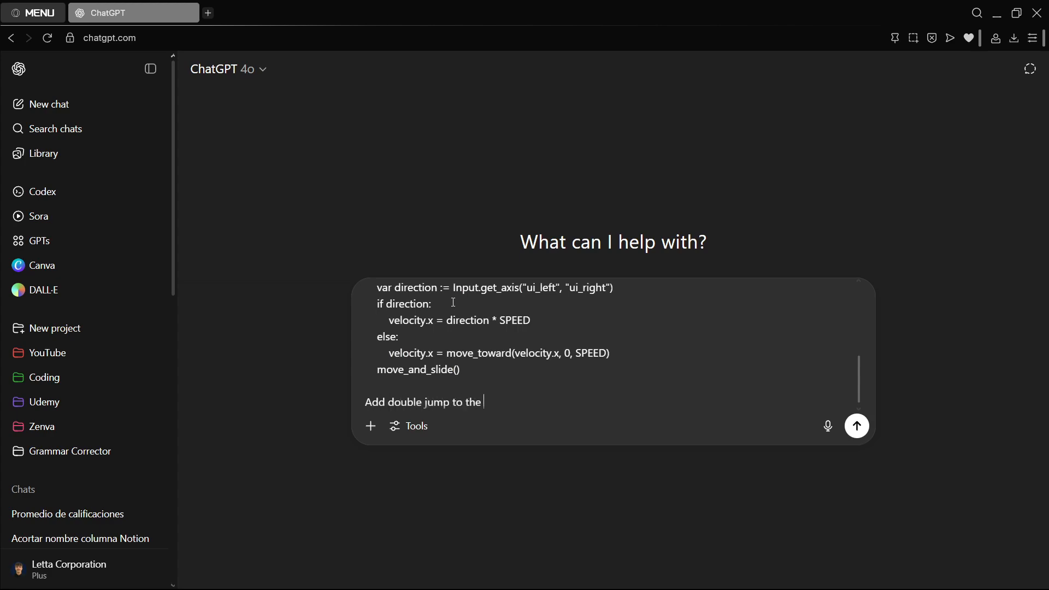
{"action": "left_click", "coordinate": [856, 425]}
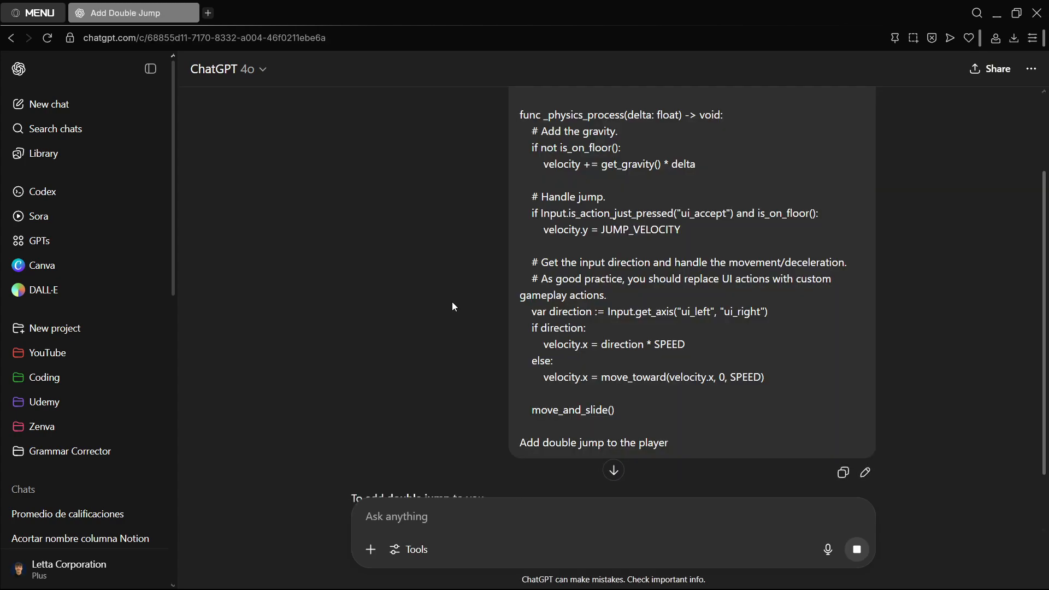
{"action": "scroll", "scroll_direction": "down", "scroll_amount": 3}
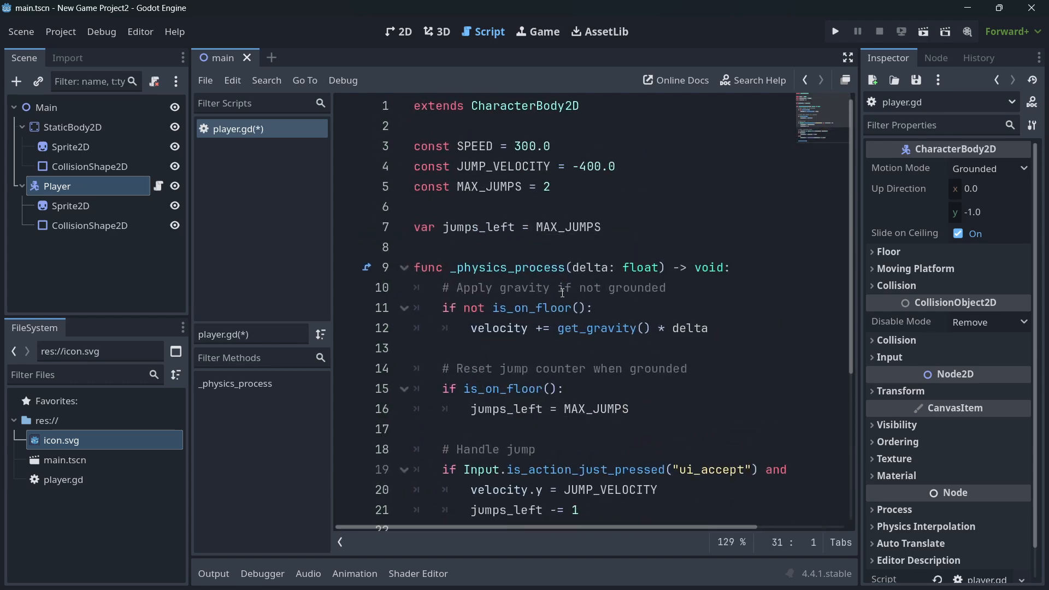
Paste ChatGPT's double-jump code into player.gd and inspect the jumps_left variable
{"action": "scroll", "scroll_direction": "down", "scroll_amount": 3}
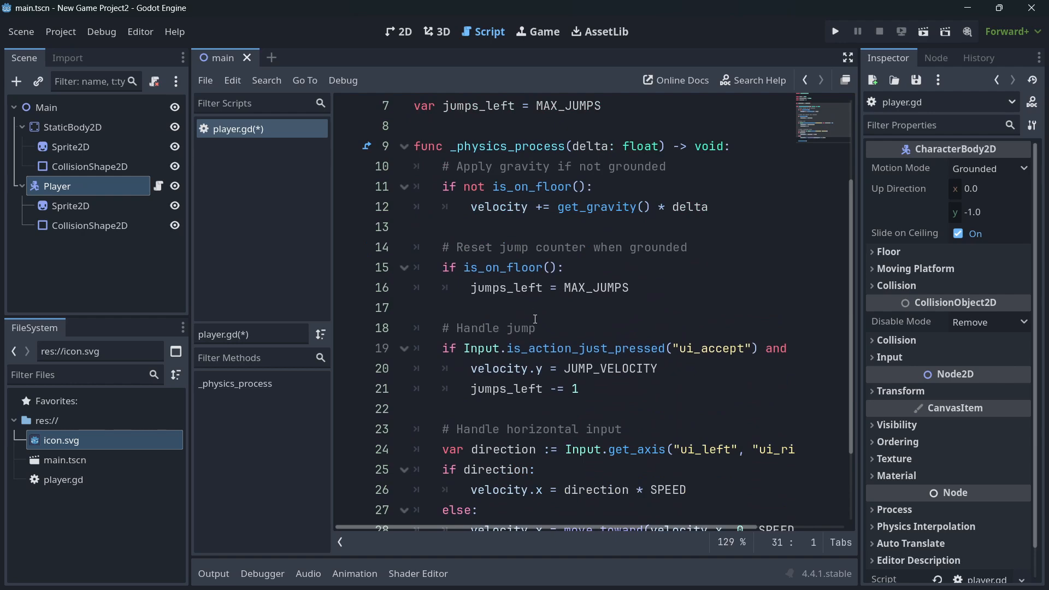
{"action": "left_click", "coordinate": [834, 31]}
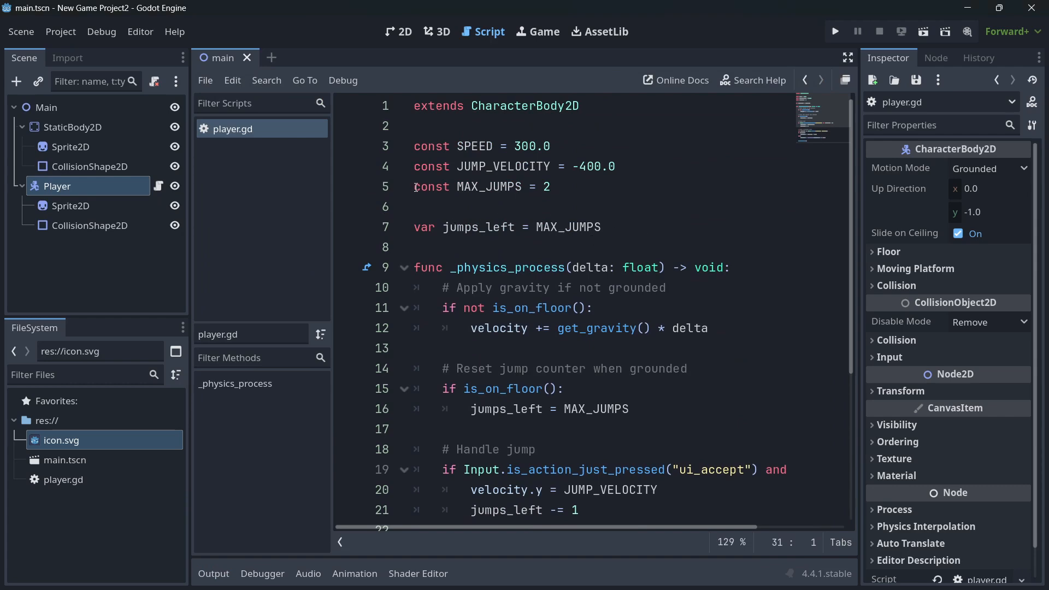
{"action": "double_click", "coordinate": [488, 187]}
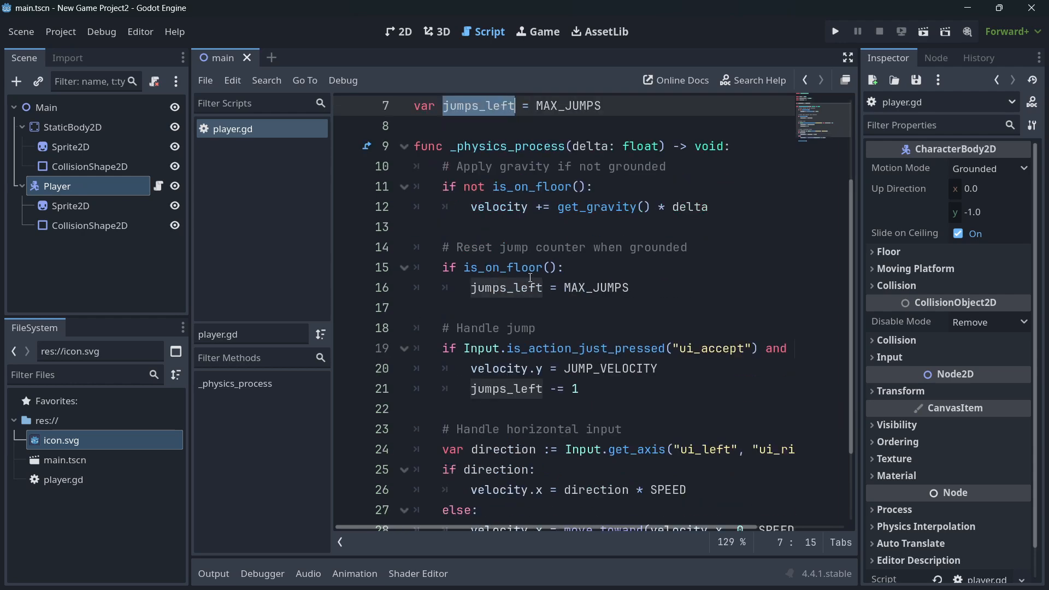
Review the MAX_JUMPS and jumps_left reset lines of the saved script
{"action": "left_click", "coordinate": [686, 247]}
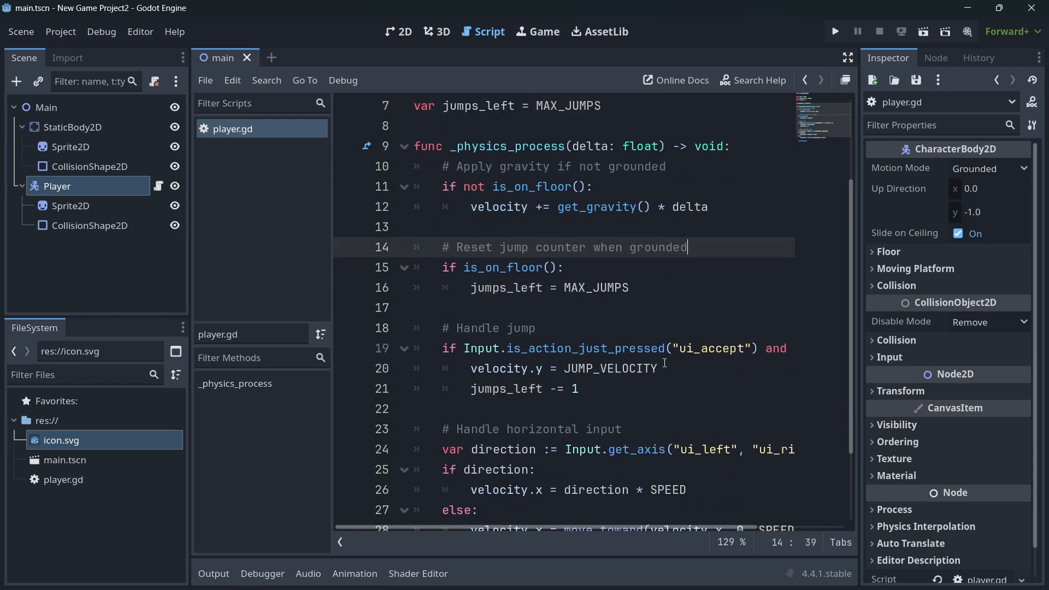
{"action": "left_click", "coordinate": [471, 389]}
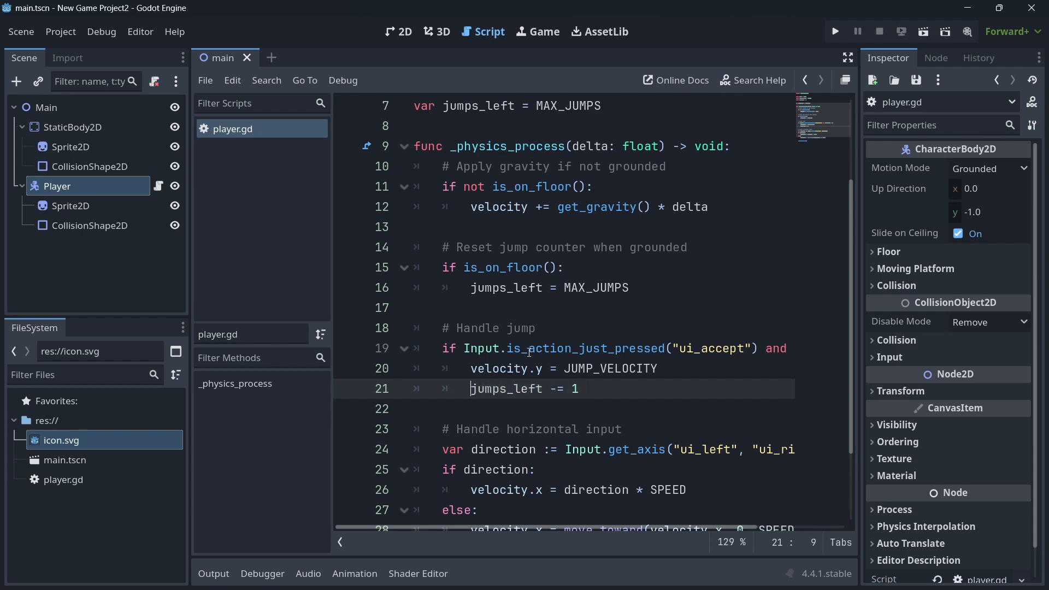
{"action": "scroll", "scroll_direction": "down", "scroll_amount": 3}
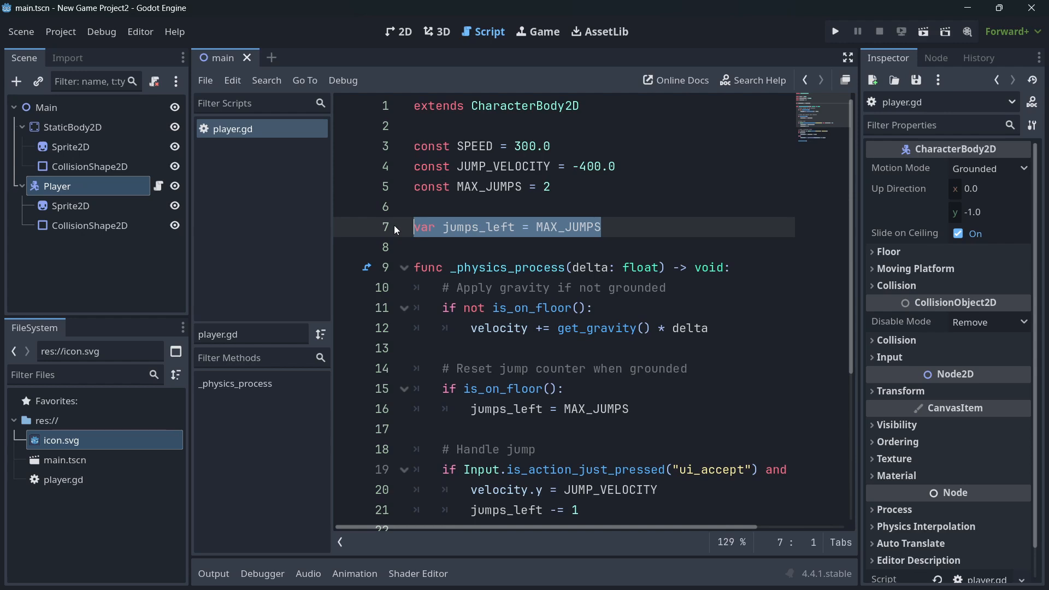
{"action": "left_click", "coordinate": [494, 228]}
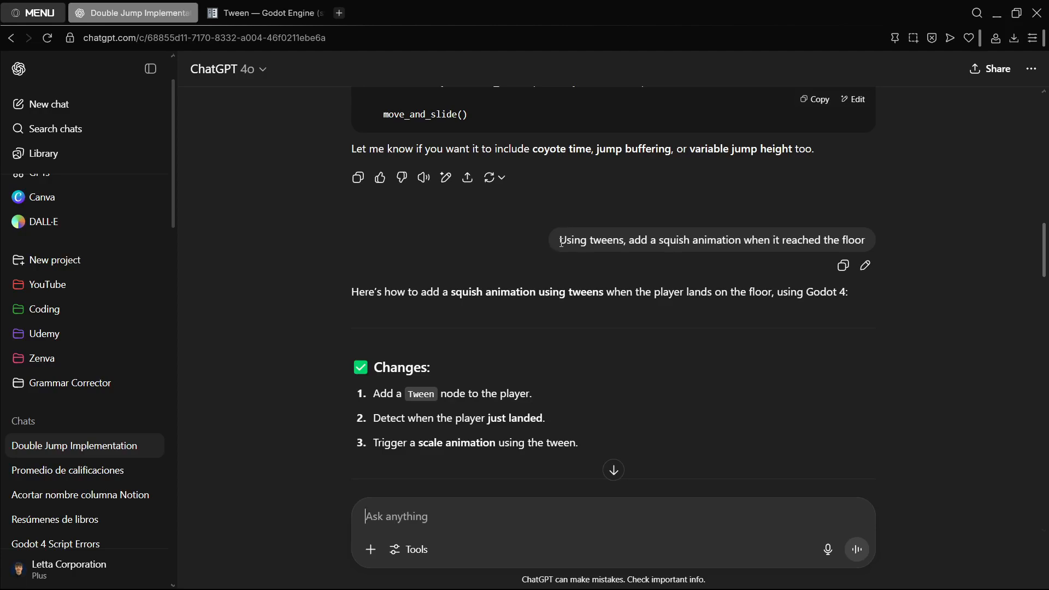
Select the tween squish-on-landing request text in the conversation
{"action": "left_click_drag", "start_coordinate": [561, 240], "coordinate": [864, 240]}
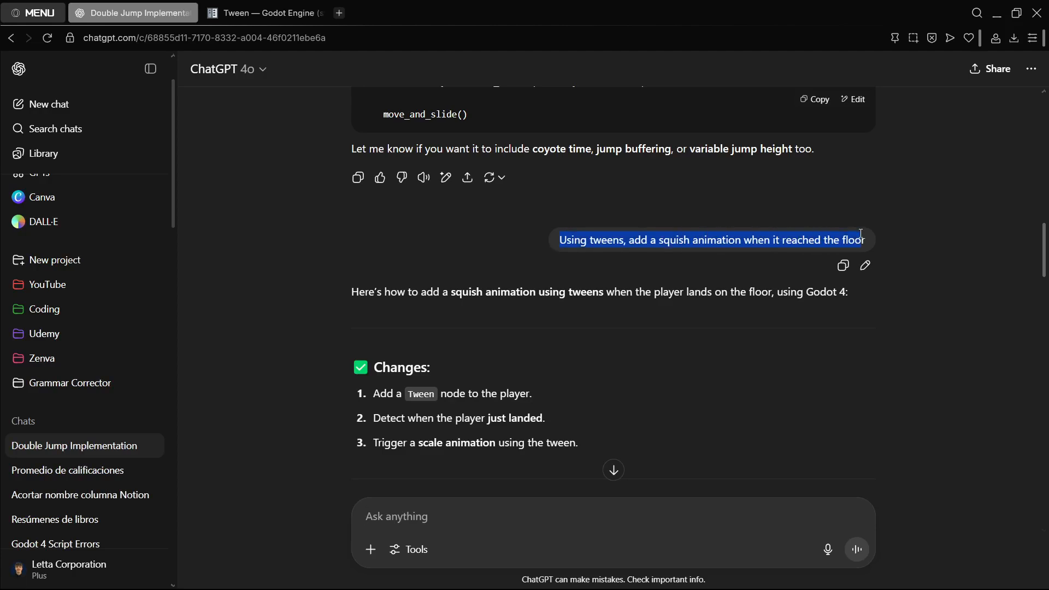
{"action": "scroll", "scroll_direction": "down", "scroll_amount": 3}
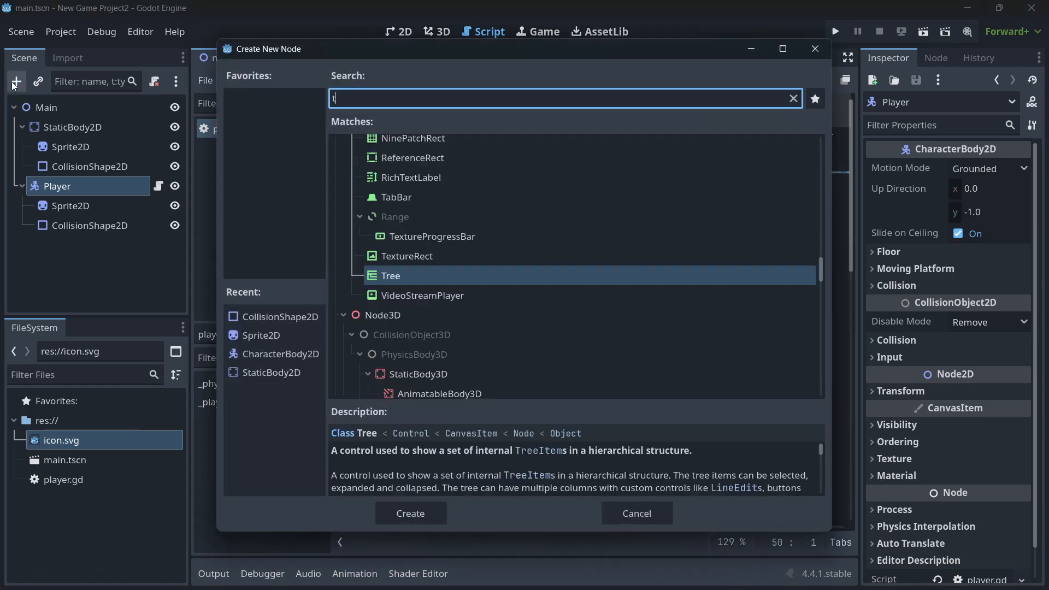
Search node types for Tween and settle the pasted squish script
{"action": "type", "text": "ween"}
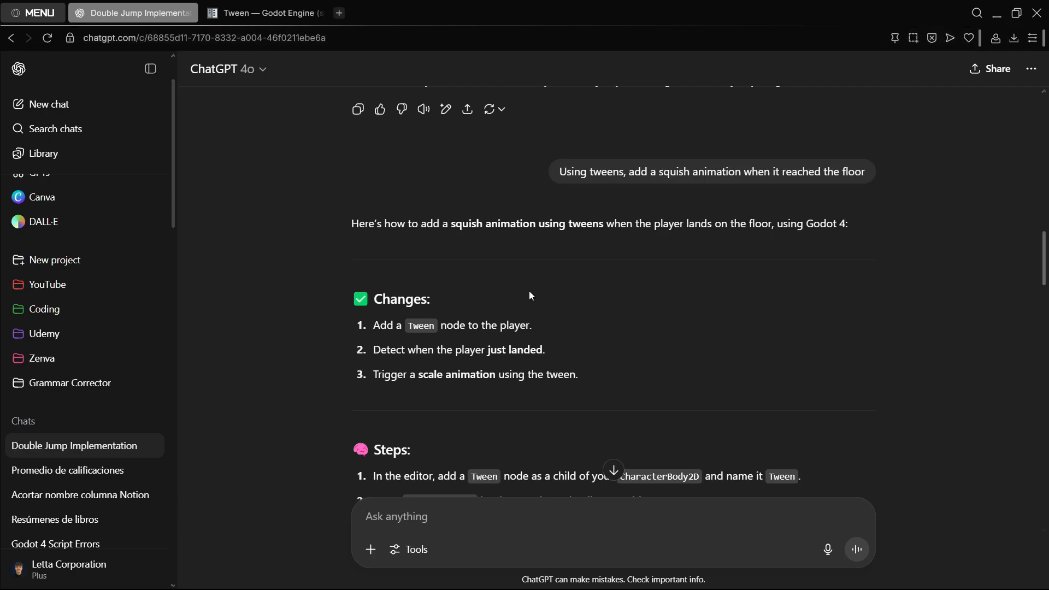
{"action": "scroll", "scroll_direction": "down", "scroll_amount": 3}
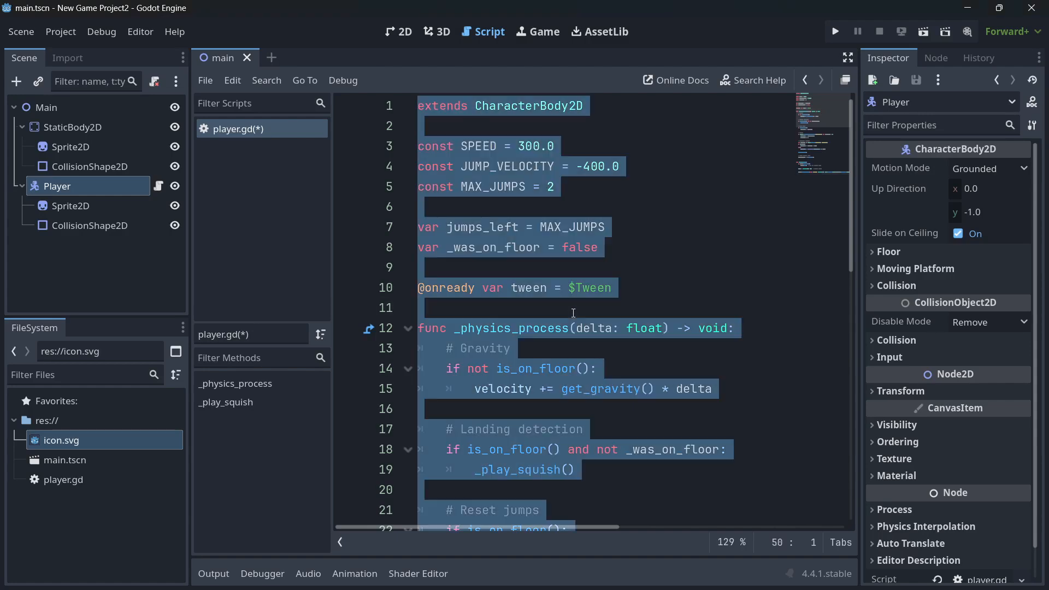
{"action": "left_click", "coordinate": [572, 313]}
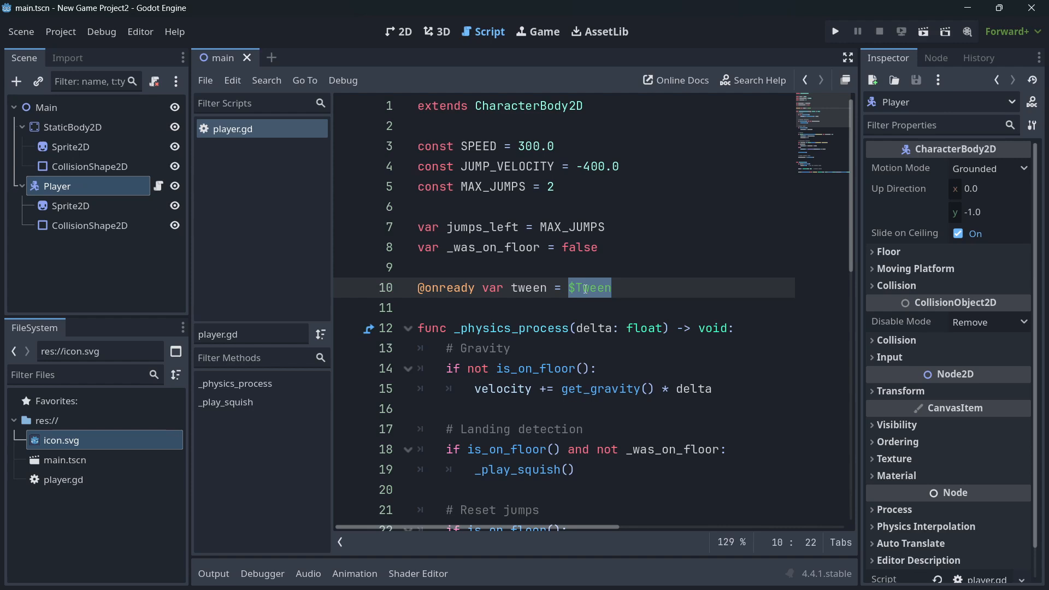
Check the Tween reference on line 10, stop the running game, and switch to the chat
{"action": "left_click", "coordinate": [834, 32]}
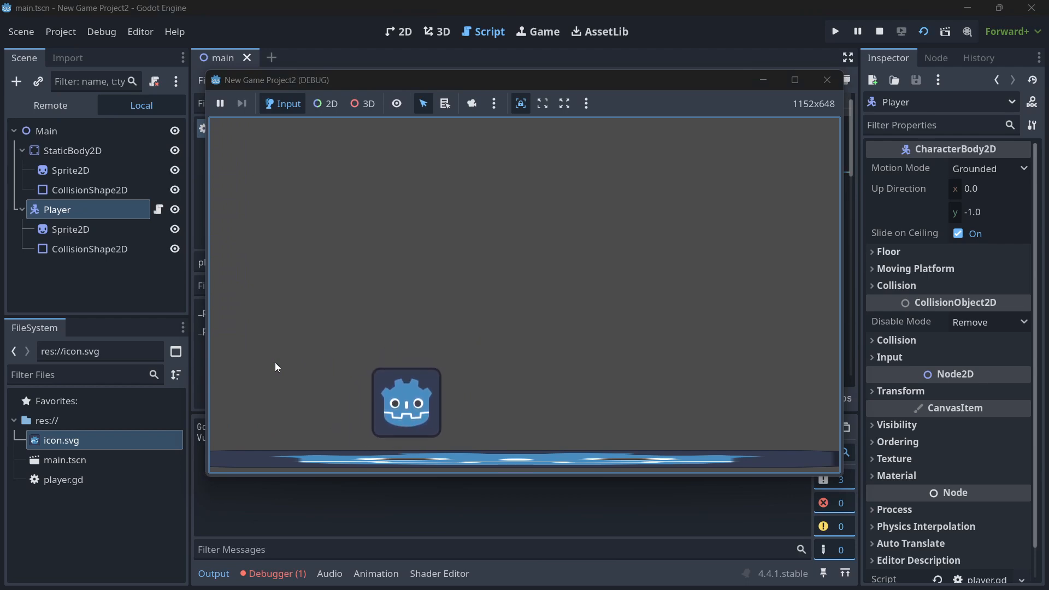
{"action": "left_click", "coordinate": [880, 31]}
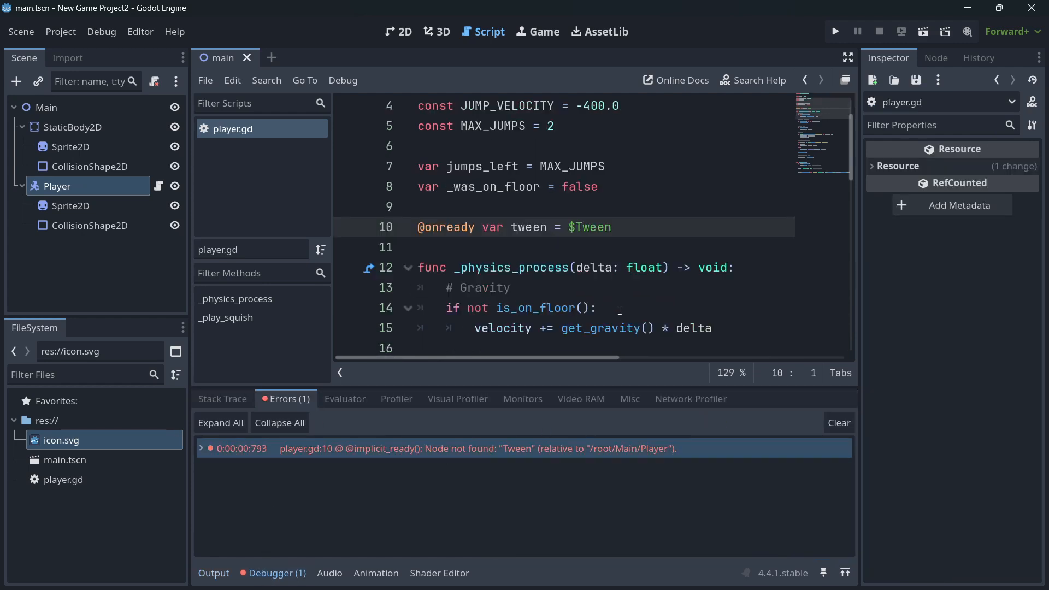
{"action": "key", "text": "alt+tab"}
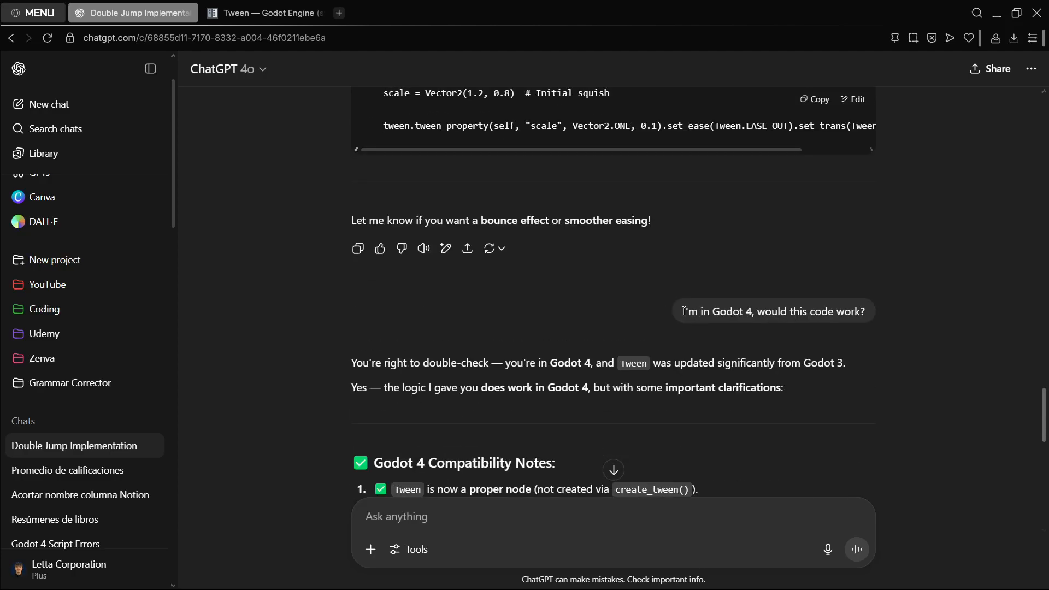
{"action": "scroll", "scroll_direction": "down", "scroll_amount": 3}
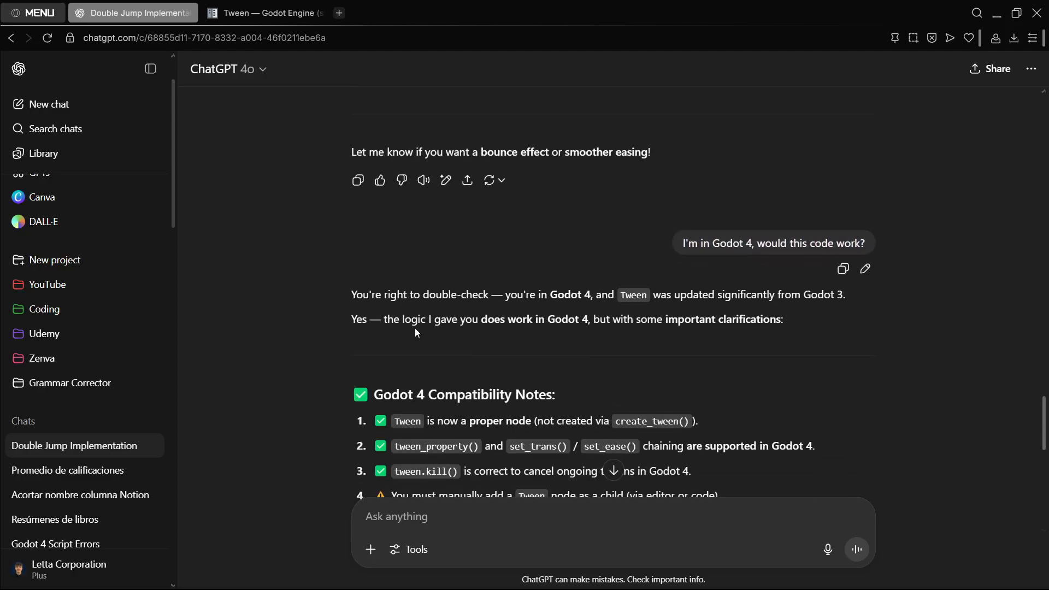
{"action": "left_click_drag", "start_coordinate": [351, 319], "coordinate": [511, 320]}
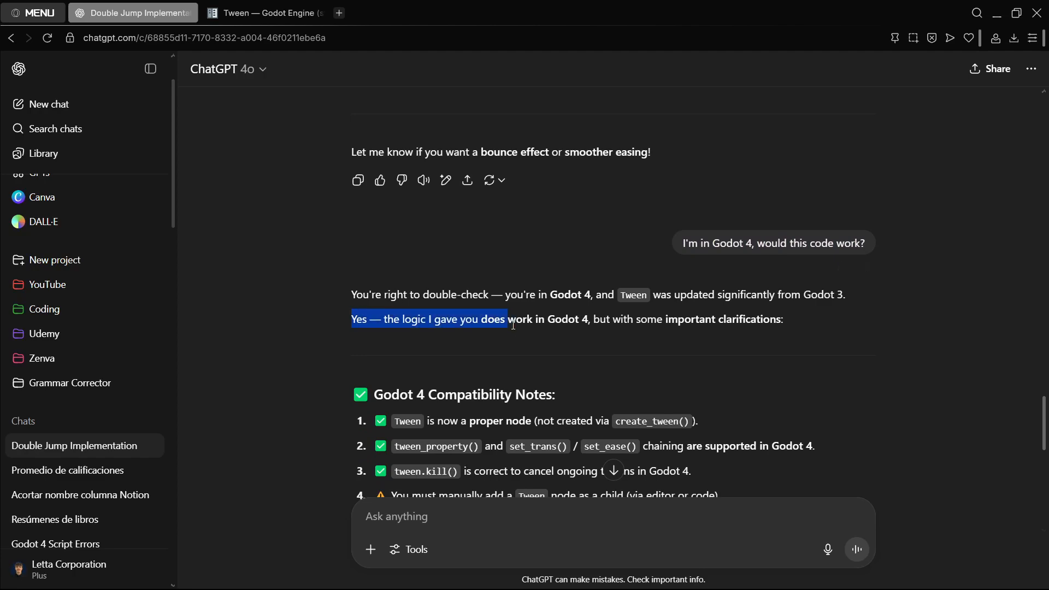
{"action": "left_click", "coordinate": [615, 314]}
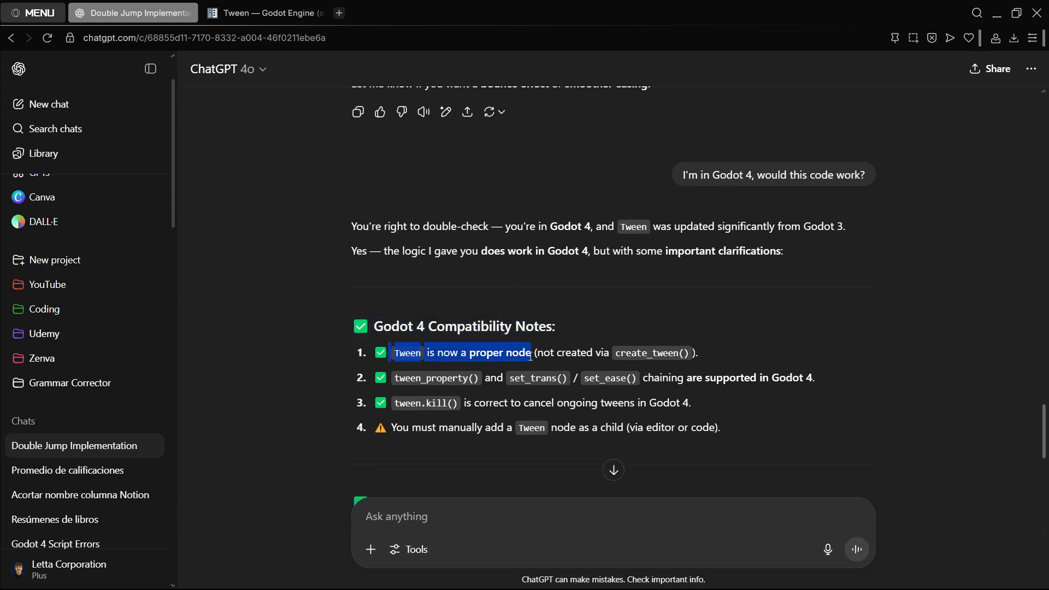
{"action": "left_click", "coordinate": [705, 360]}
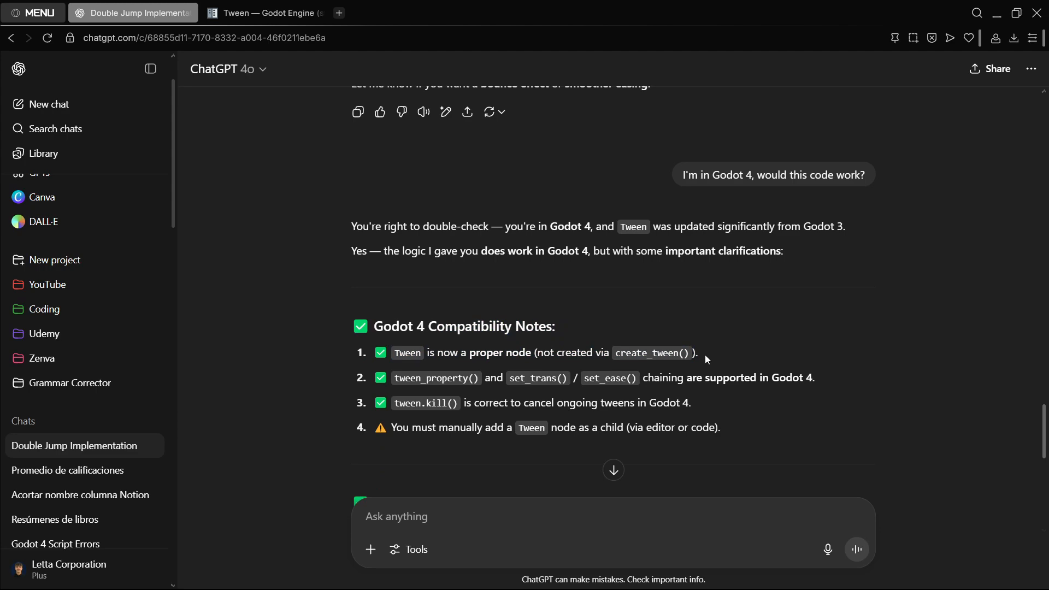
{"action": "scroll", "scroll_direction": "down", "scroll_amount": 3}
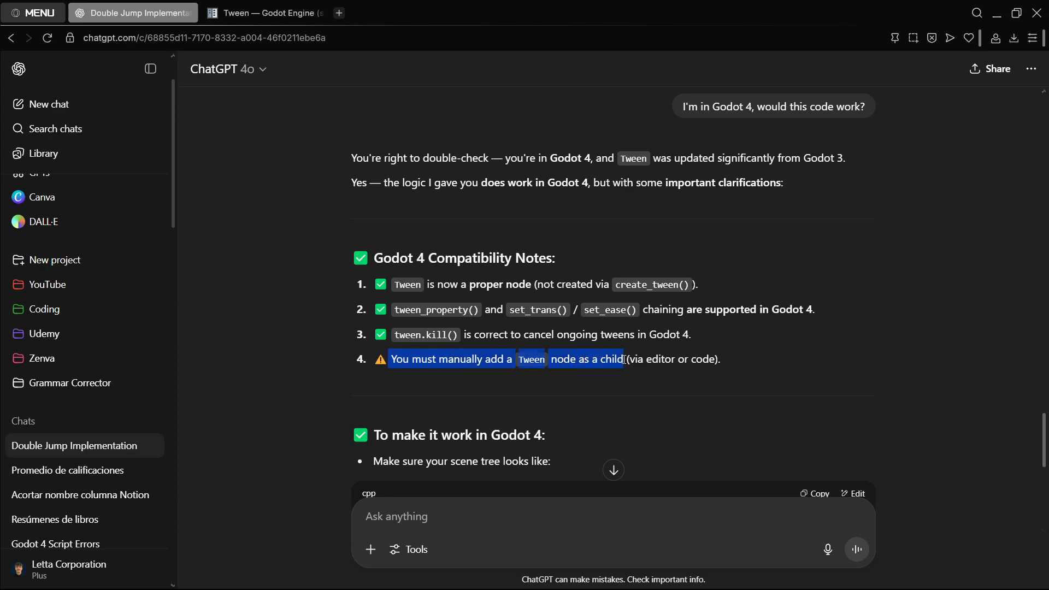
{"action": "scroll", "scroll_direction": "down", "scroll_amount": 3}
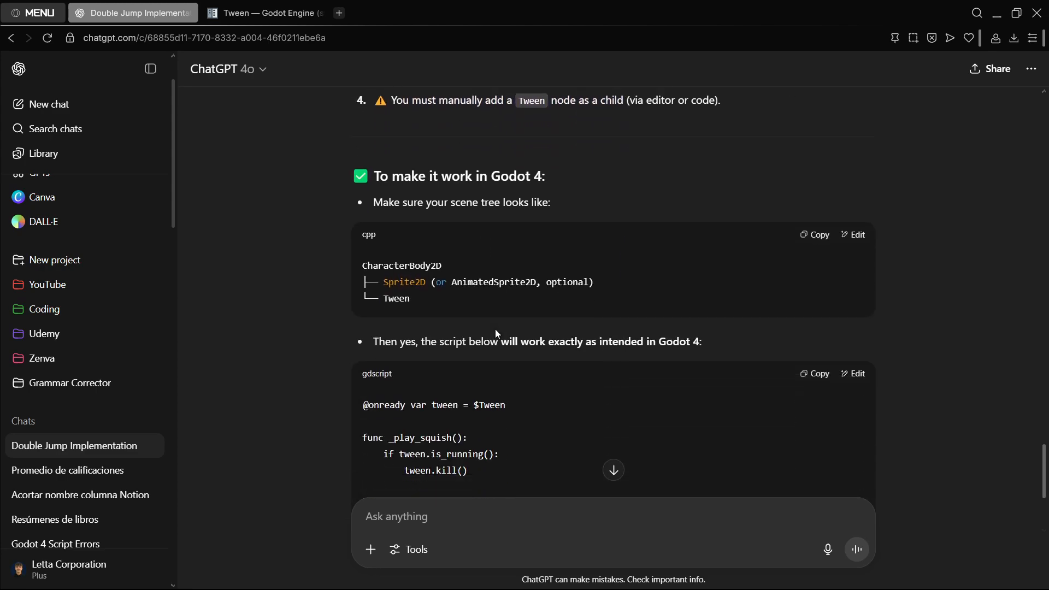
{"action": "left_click", "coordinate": [267, 14]}
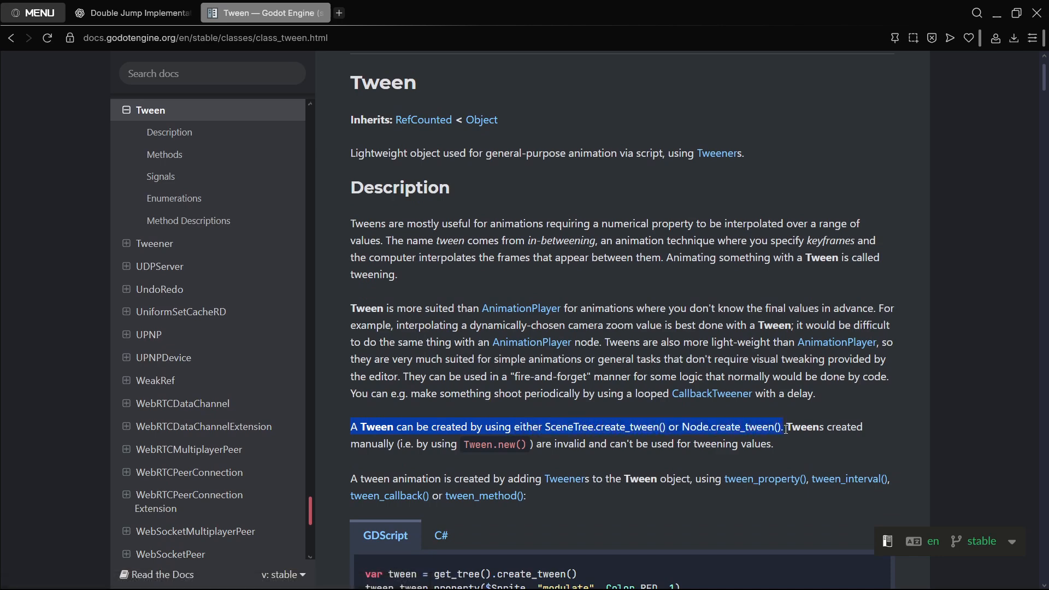
{"action": "scroll", "scroll_direction": "down", "scroll_amount": 3}
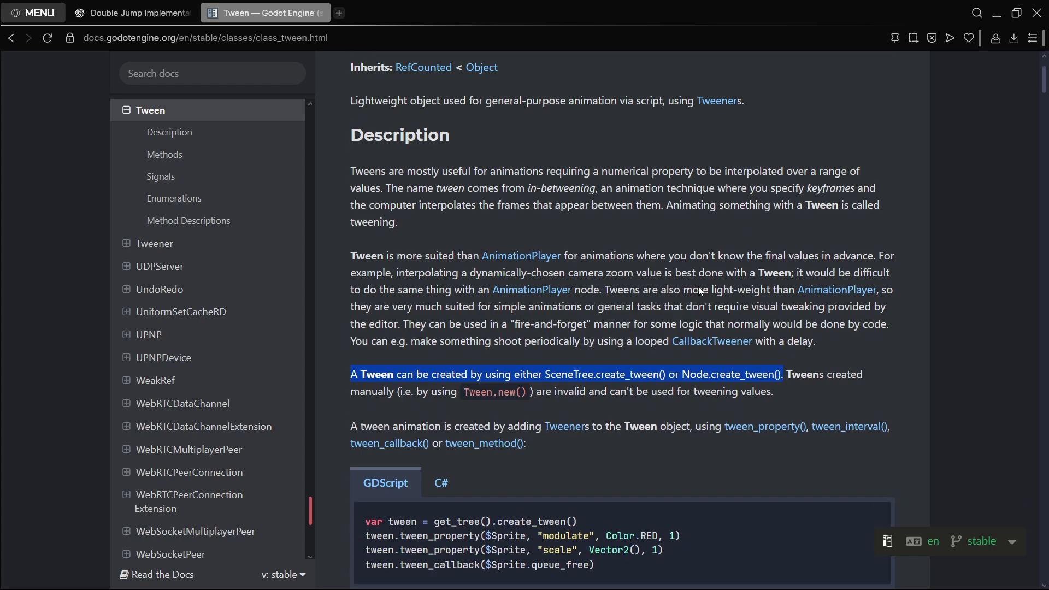
{"action": "scroll", "scroll_direction": "down", "scroll_amount": 3}
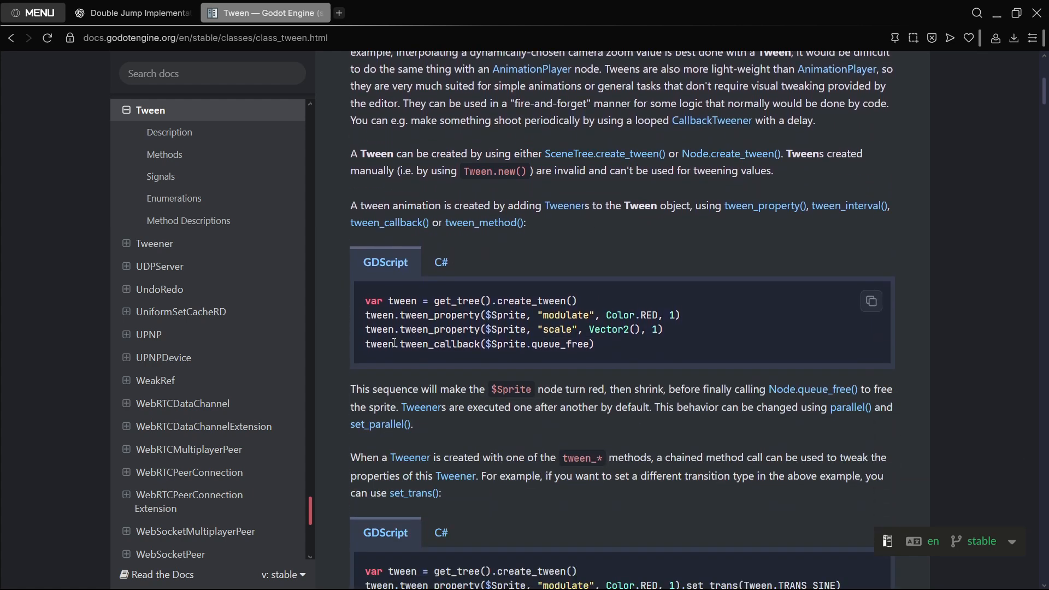
{"action": "left_click", "coordinate": [132, 13]}
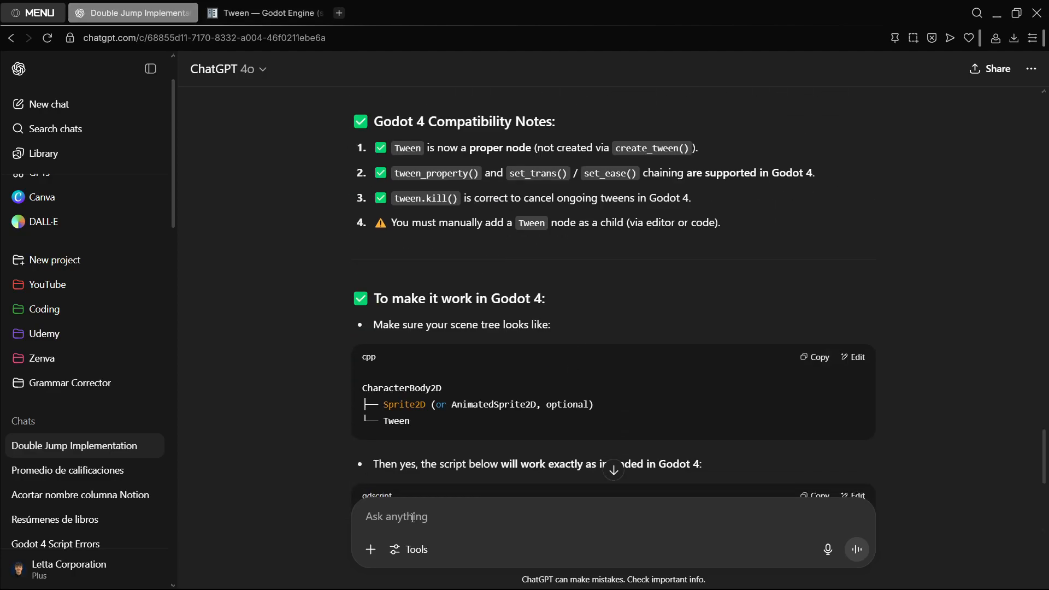
Turn on Web search and resend 'I'm in Godot 4, would this code work?'
{"action": "left_click", "coordinate": [408, 550]}
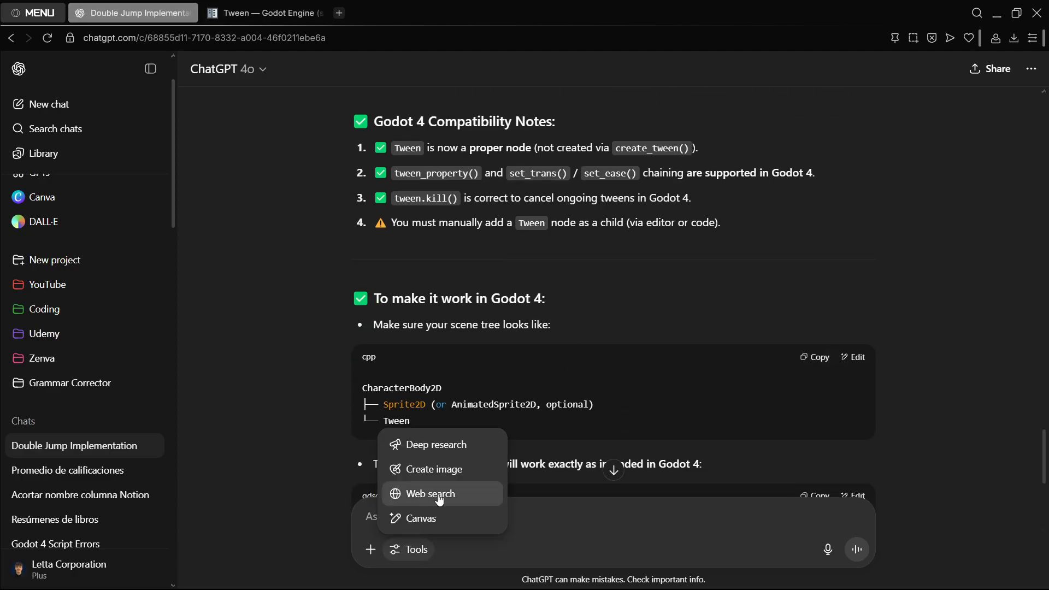
{"action": "left_click", "coordinate": [428, 494]}
{"action": "type", "text": "I'm in Godot 4, would this code work?"}
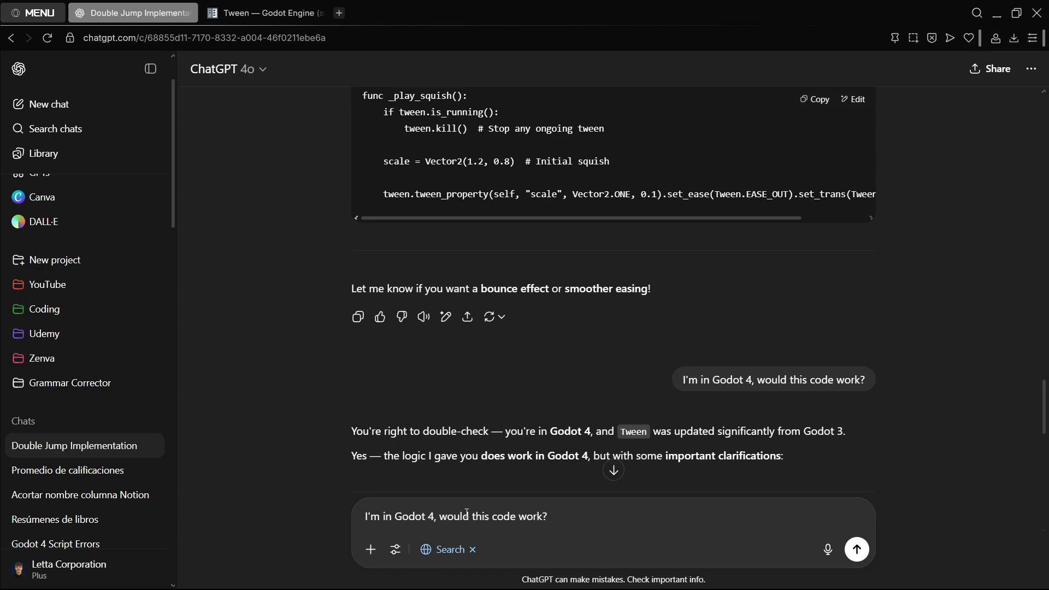
{"action": "left_click", "coordinate": [855, 549]}
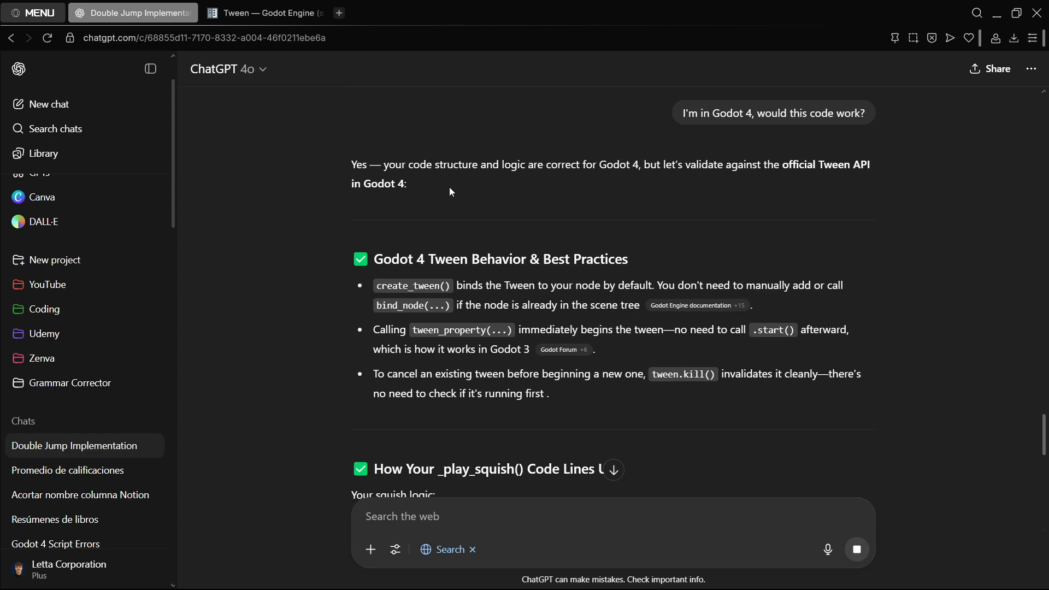
Read the sourced reply claiming the code works in Godot 4, down to the TL;DR
{"action": "left_click_drag", "start_coordinate": [351, 165], "coordinate": [406, 183]}
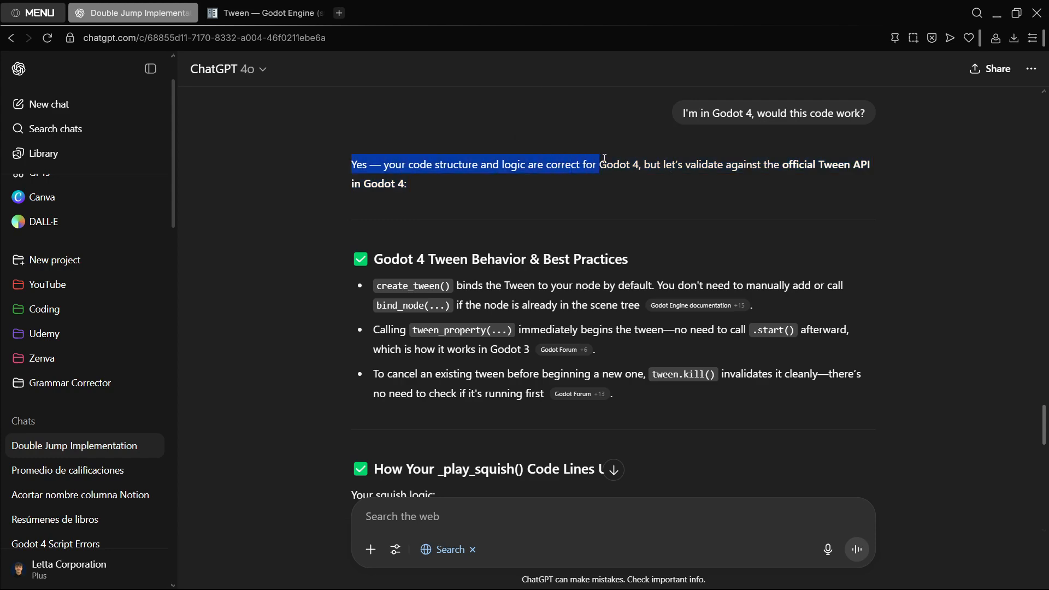
{"action": "left_click", "coordinate": [564, 204]}
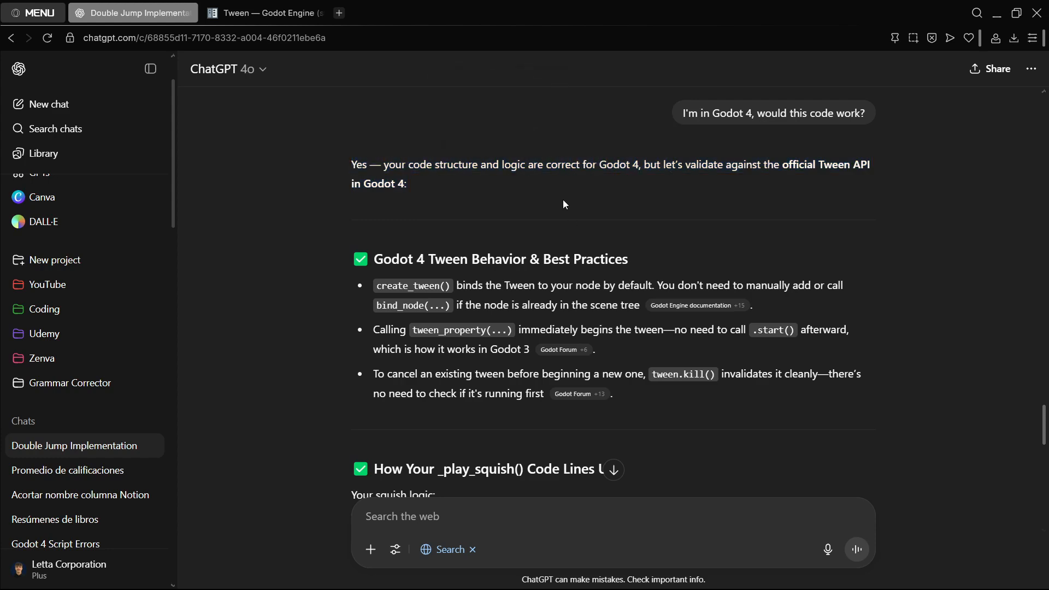
{"action": "scroll", "scroll_direction": "down", "scroll_amount": 3}
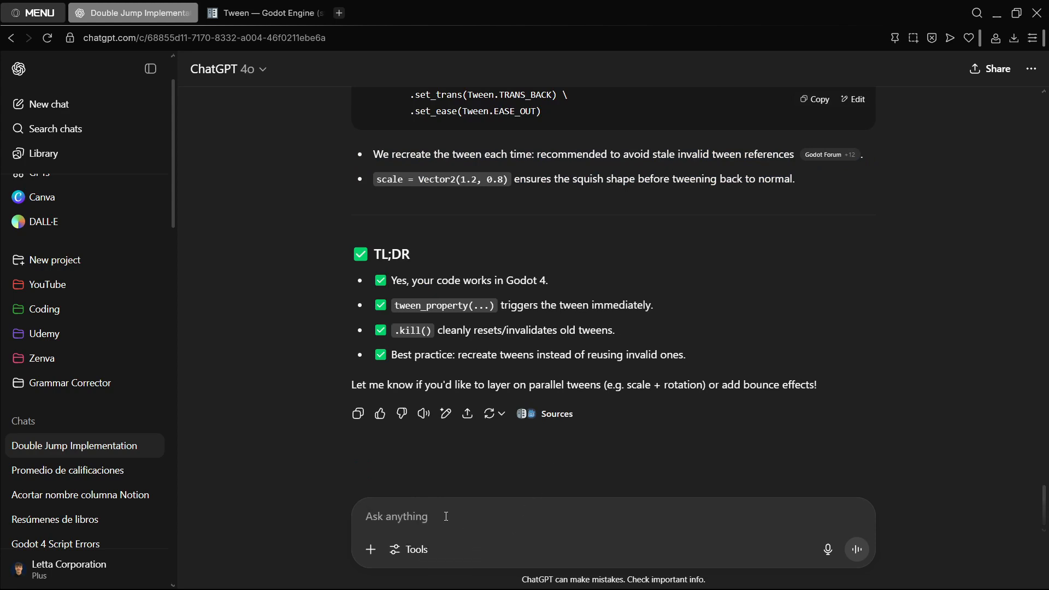
Write that Tween is no longer a node in Godot 4 and copy the official Tween docs
{"action": "type", "text": "This does not work in Godot 4 since it is not a node anymore. Official doc:"}
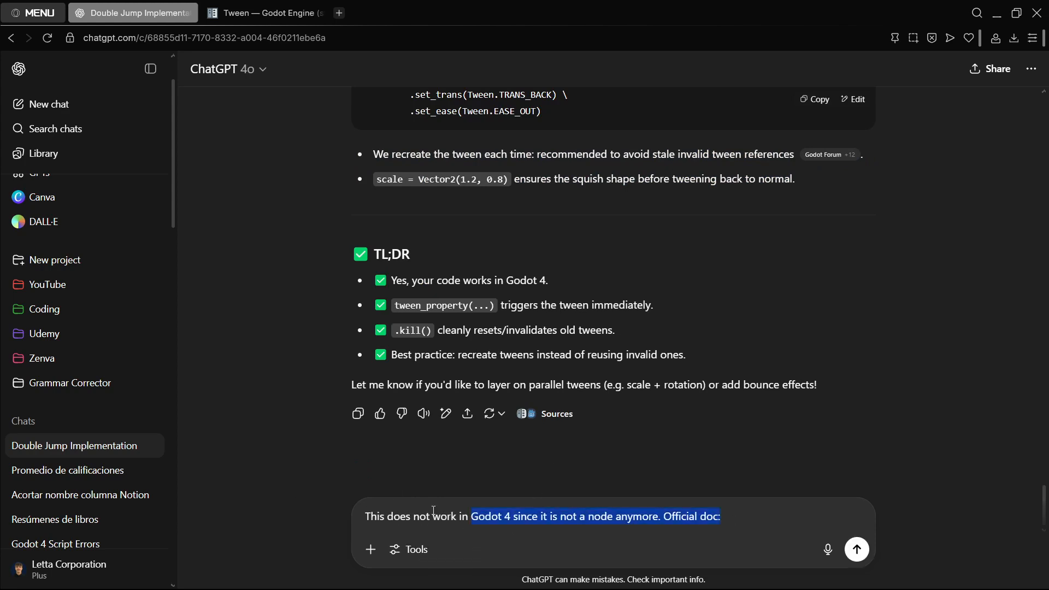
{"action": "left_click", "coordinate": [268, 13]}
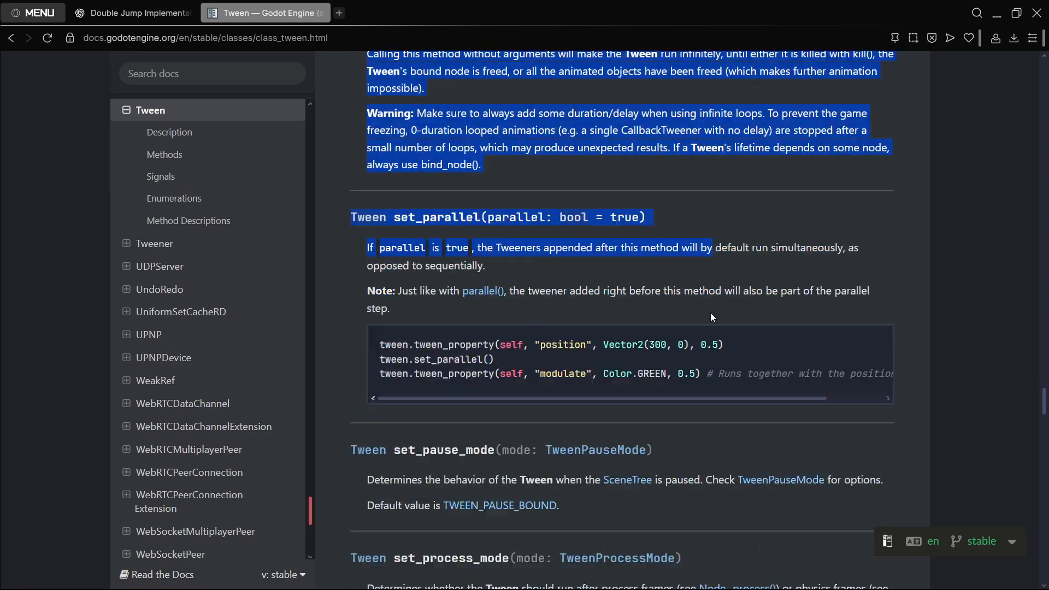
{"action": "scroll", "scroll_direction": "down", "scroll_amount": 3}
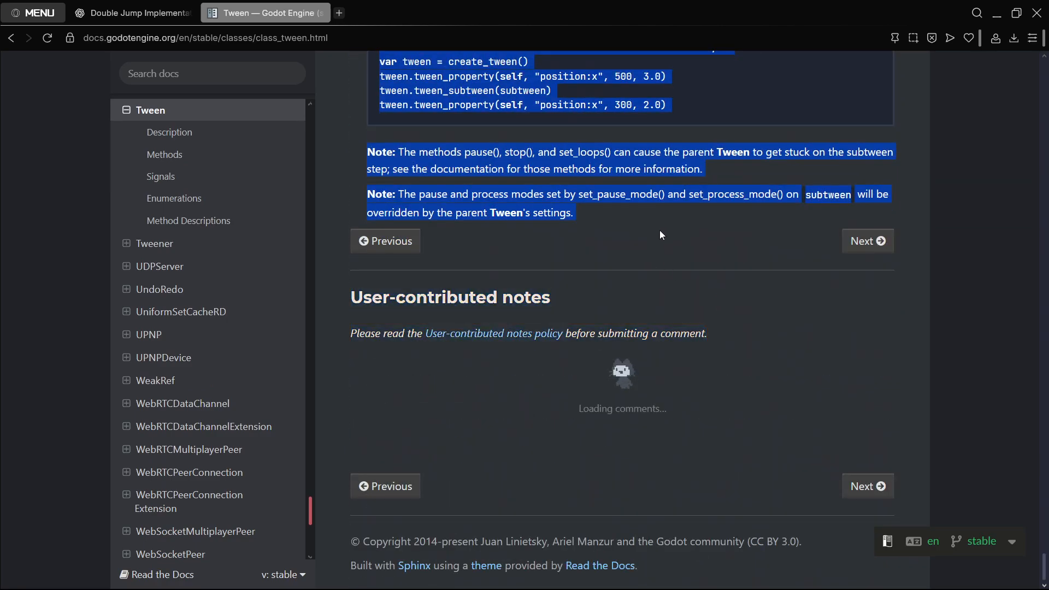
{"action": "left_click", "coordinate": [132, 13]}
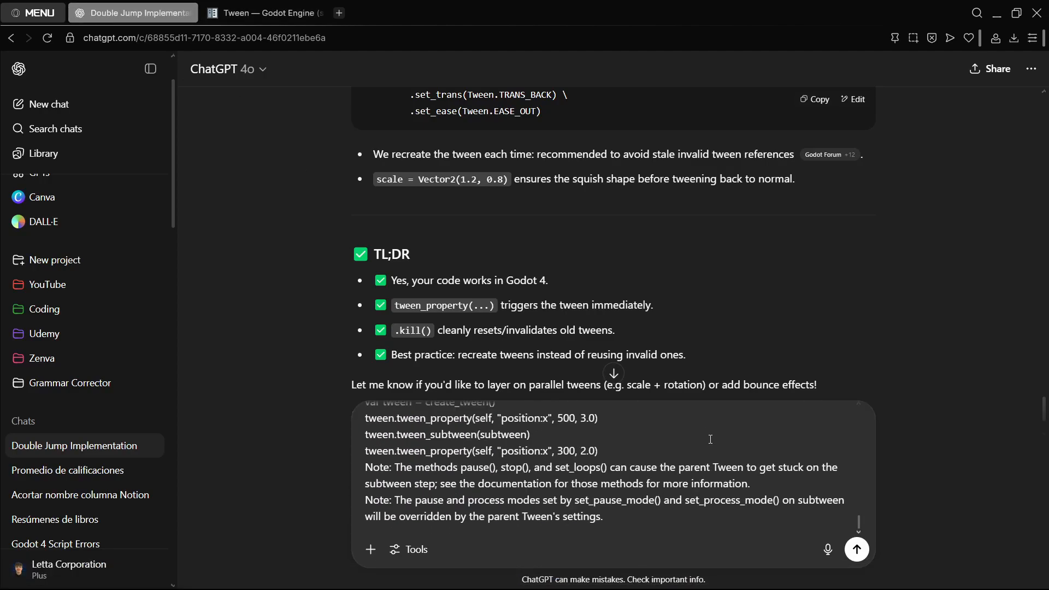
Send the correction with the pasted documentation and read ChatGPT's concession
{"action": "left_click", "coordinate": [856, 550]}
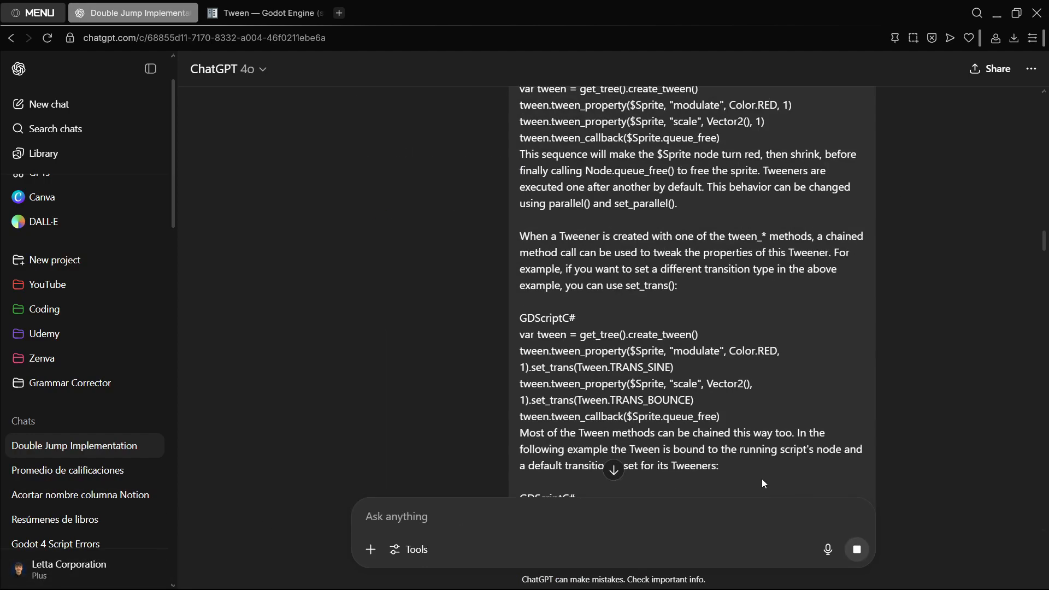
{"action": "scroll", "scroll_direction": "down", "scroll_amount": 3}
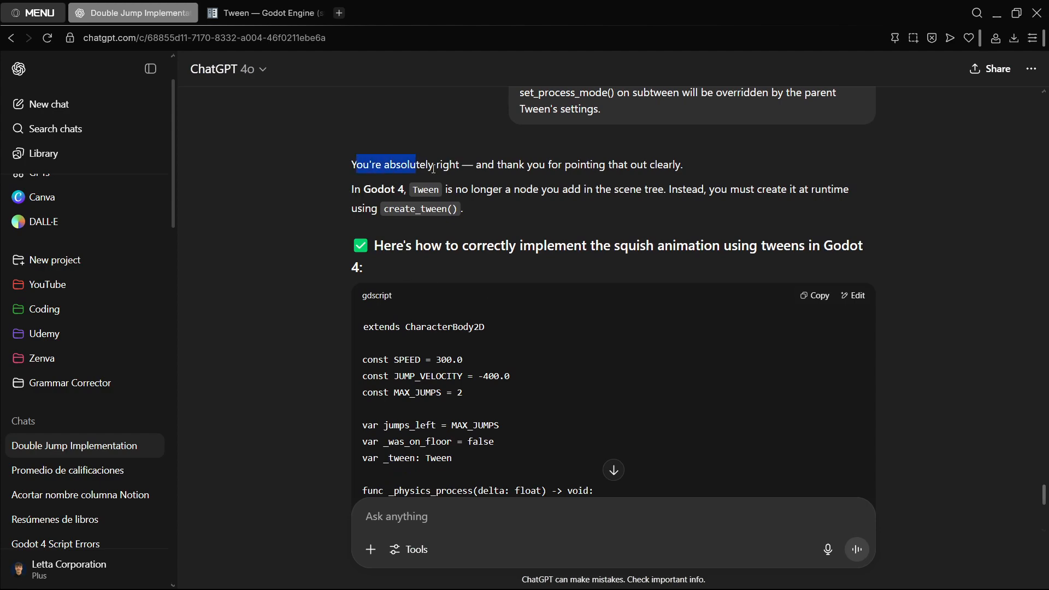
{"action": "scroll", "scroll_direction": "down", "scroll_amount": 3}
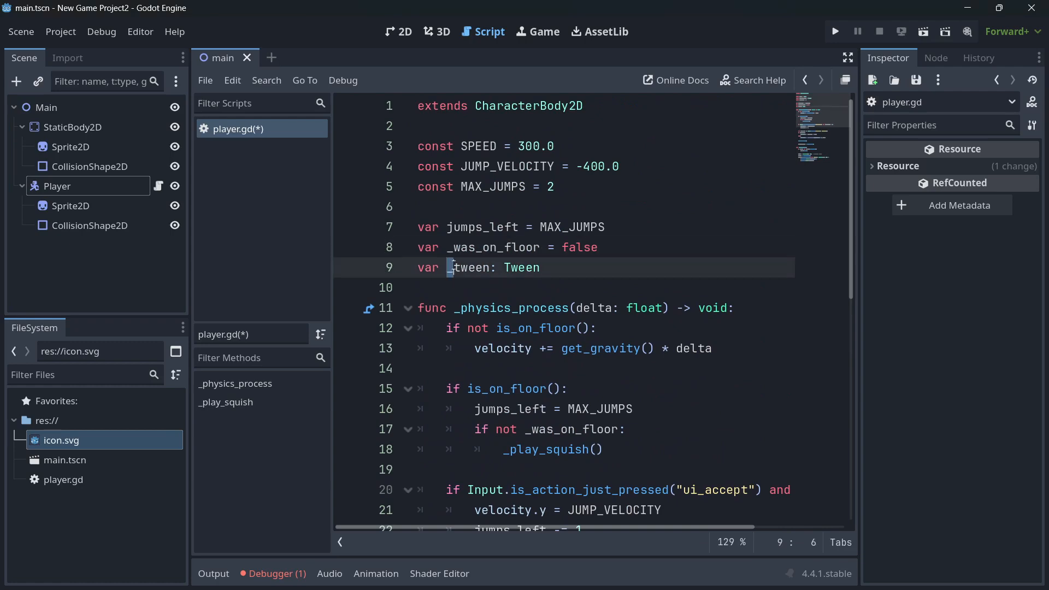
Change line 17 to 'if _was_on_floor == false:' in player.gd
{"action": "double_click", "coordinate": [470, 267]}
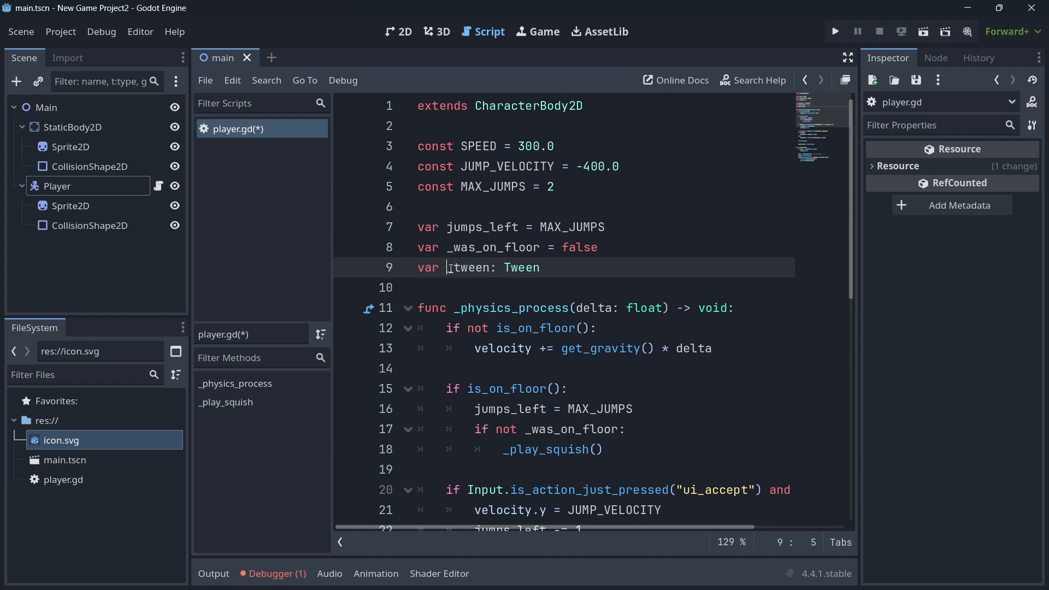
{"action": "scroll", "scroll_direction": "down", "scroll_amount": 3}
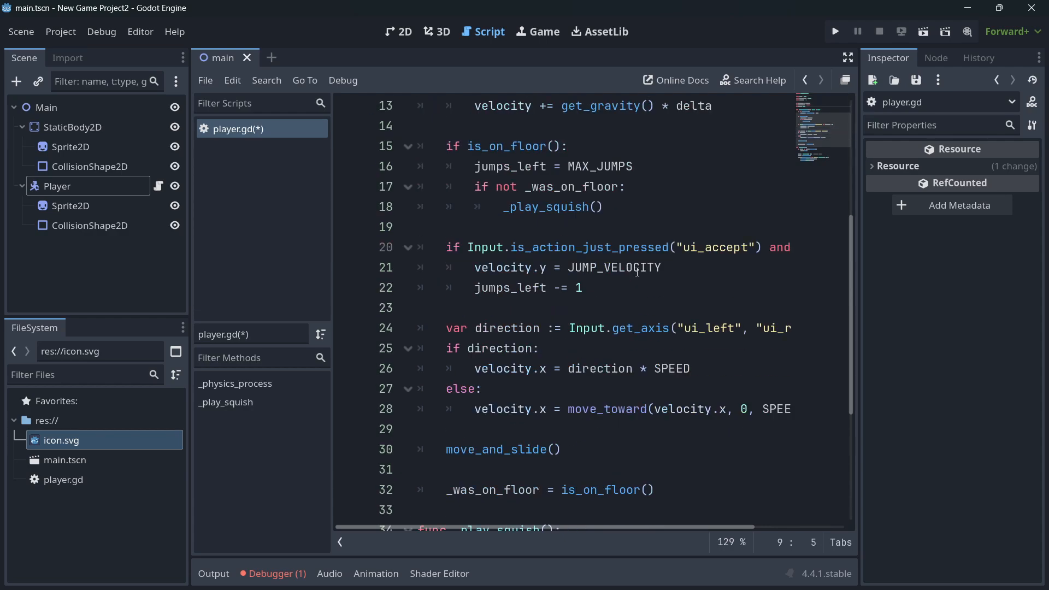
{"action": "left_click", "coordinate": [834, 32]}
{"action": "type", "text": " == false"}
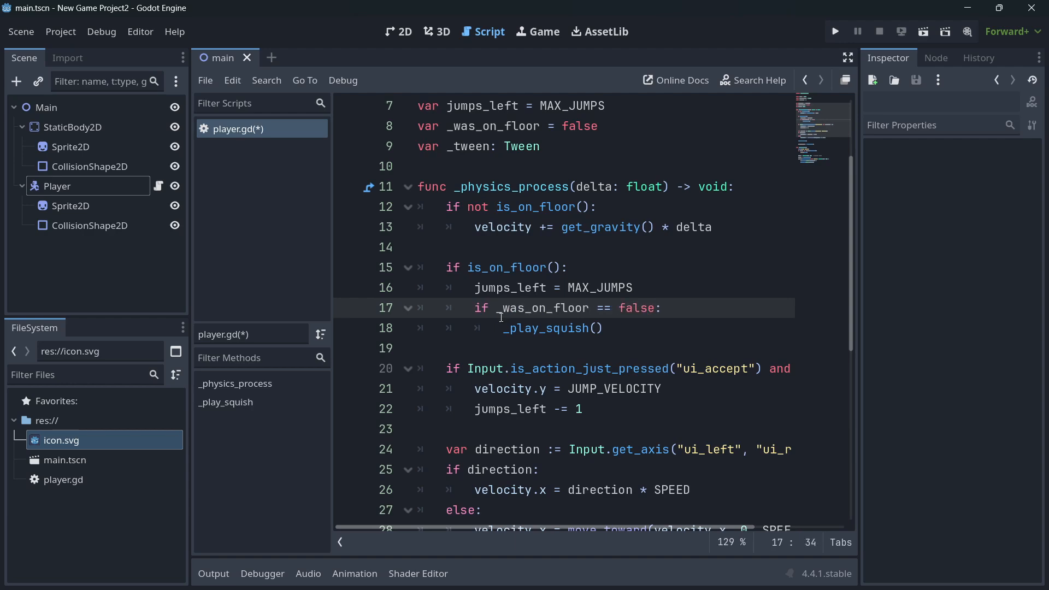
Set _was_on_floor from now_on_floor, save, and test-run the scene printing play squish
{"action": "left_click_drag", "start_coordinate": [473, 308], "coordinate": [659, 308]}
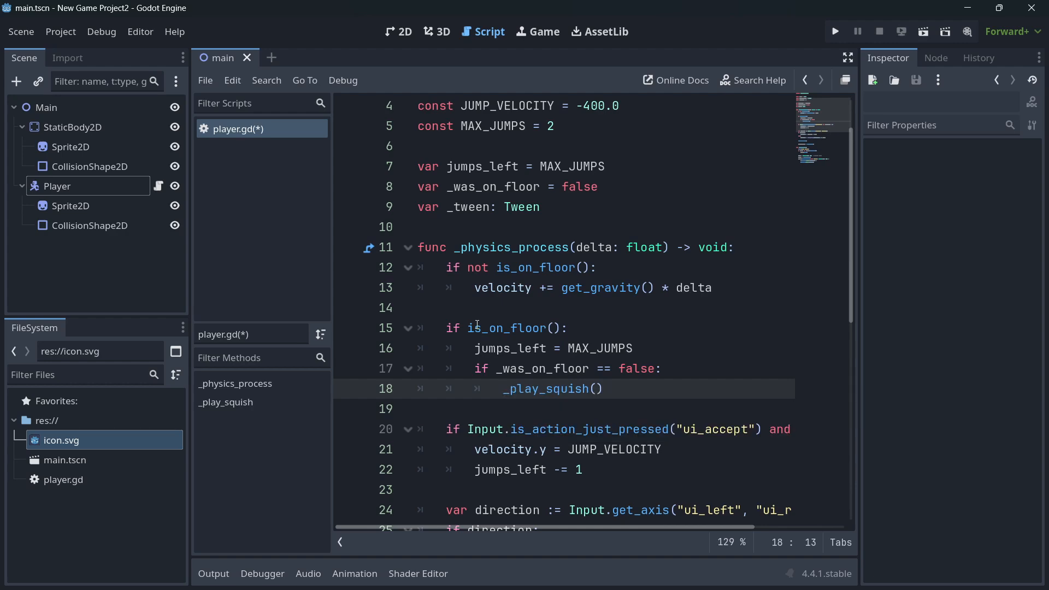
{"action": "scroll", "scroll_direction": "down", "scroll_amount": 3}
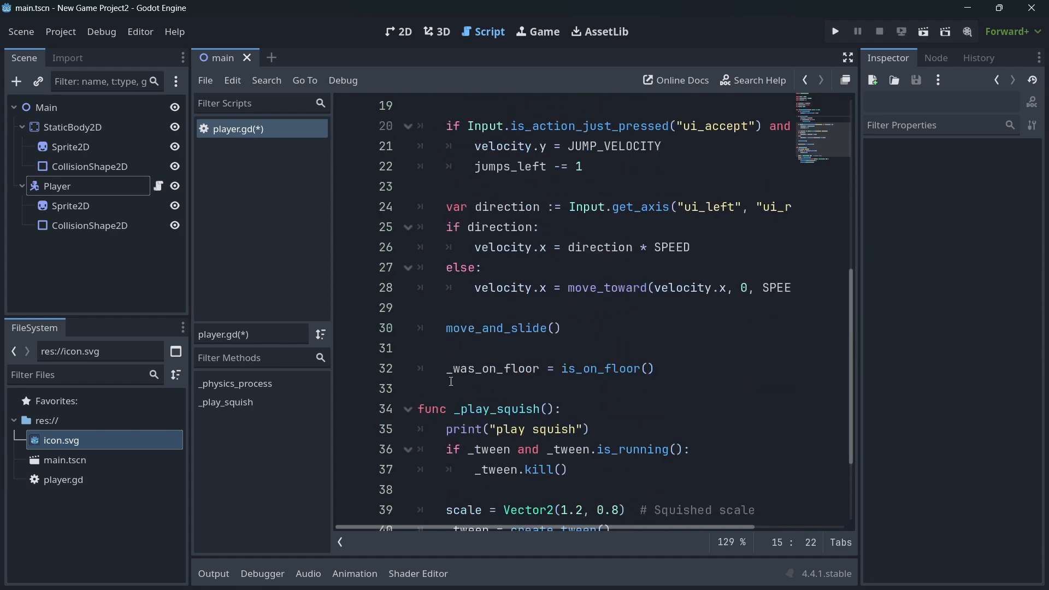
{"action": "double_click", "coordinate": [493, 368]}
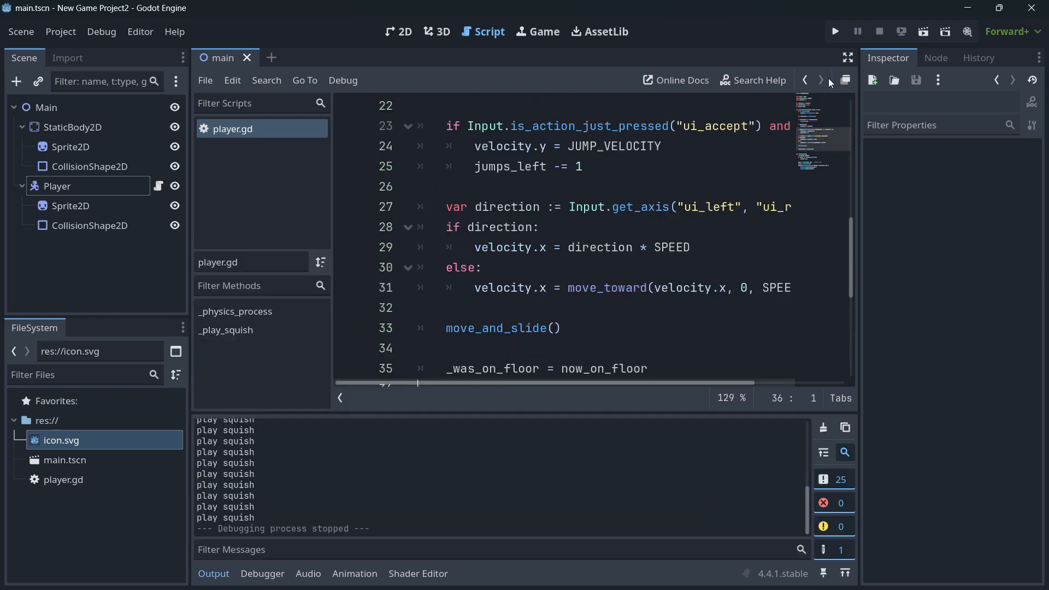
{"action": "left_click", "coordinate": [834, 31]}
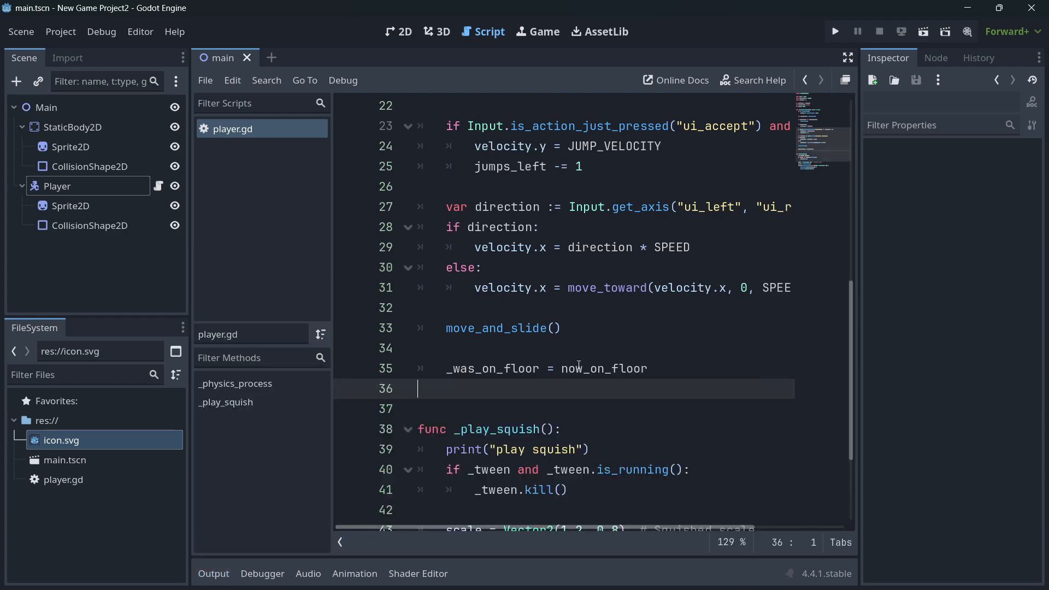
{"action": "scroll", "scroll_direction": "up", "scroll_amount": 3}
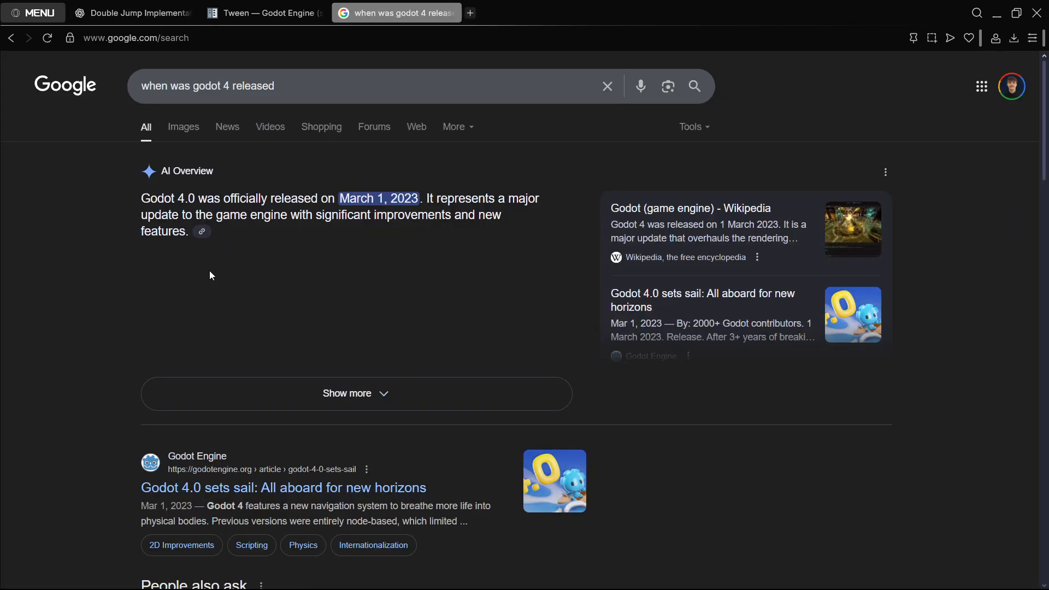
Check the ChatGPT tab, return to Google, and open gamedevassistant.com in a new tab
{"action": "scroll", "scroll_direction": "down", "scroll_amount": 3}
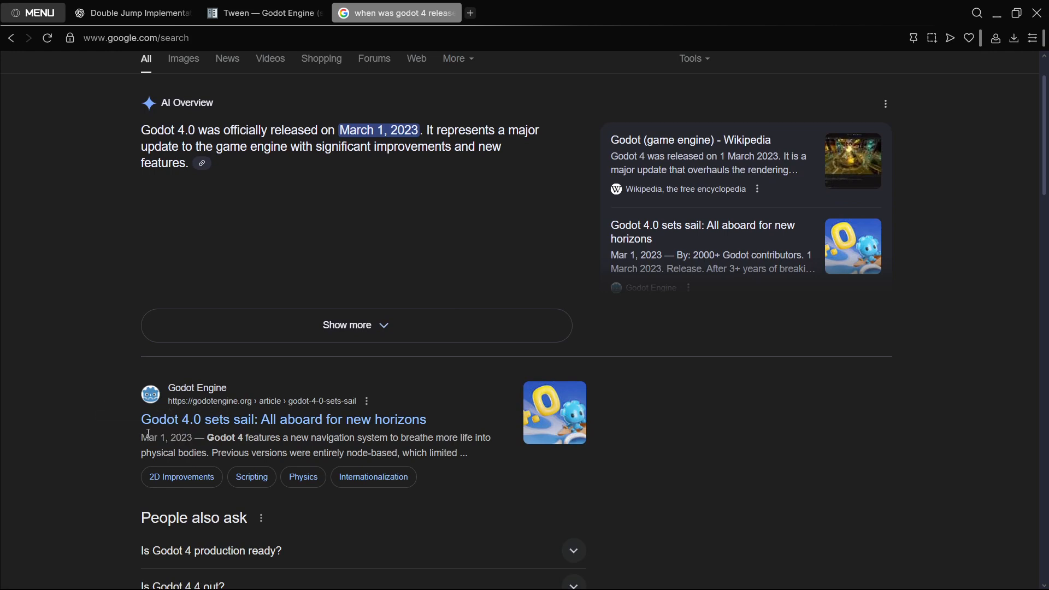
{"action": "mouse_move", "coordinate": [135, 440]}
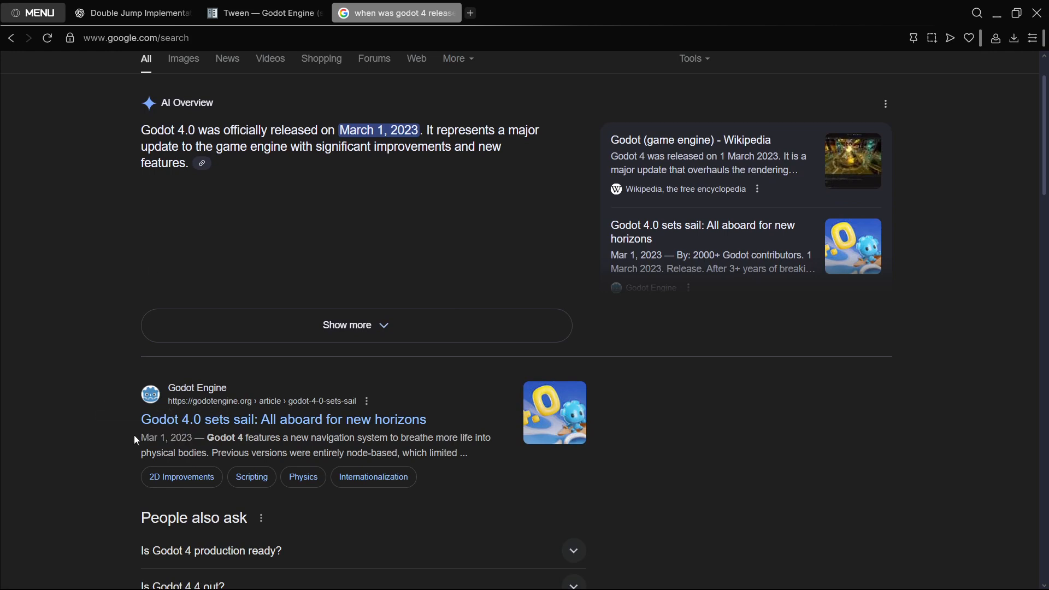
{"action": "left_click", "coordinate": [132, 13]}
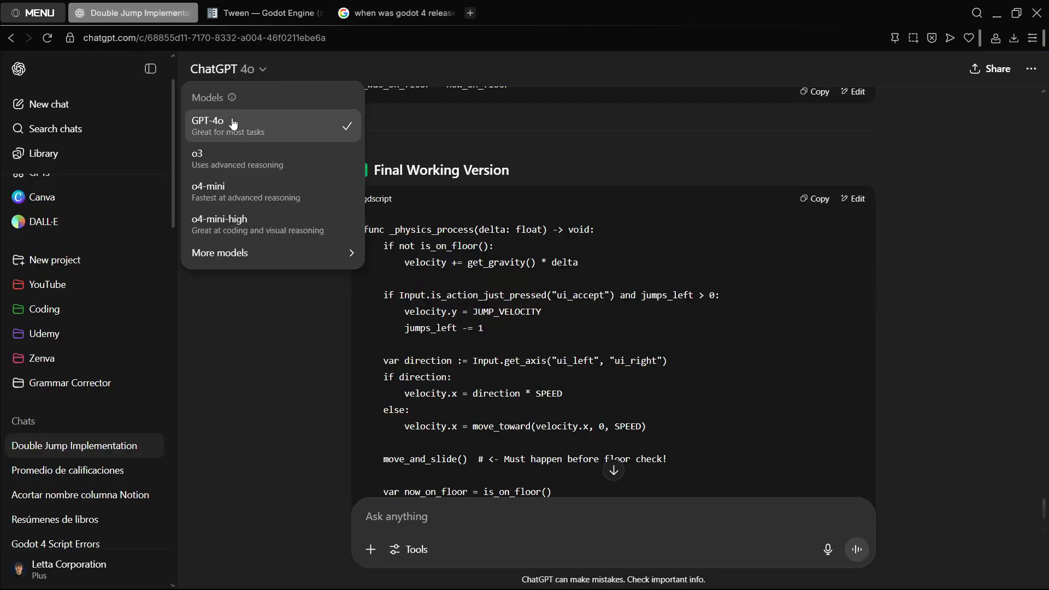
{"action": "left_click", "coordinate": [395, 13]}
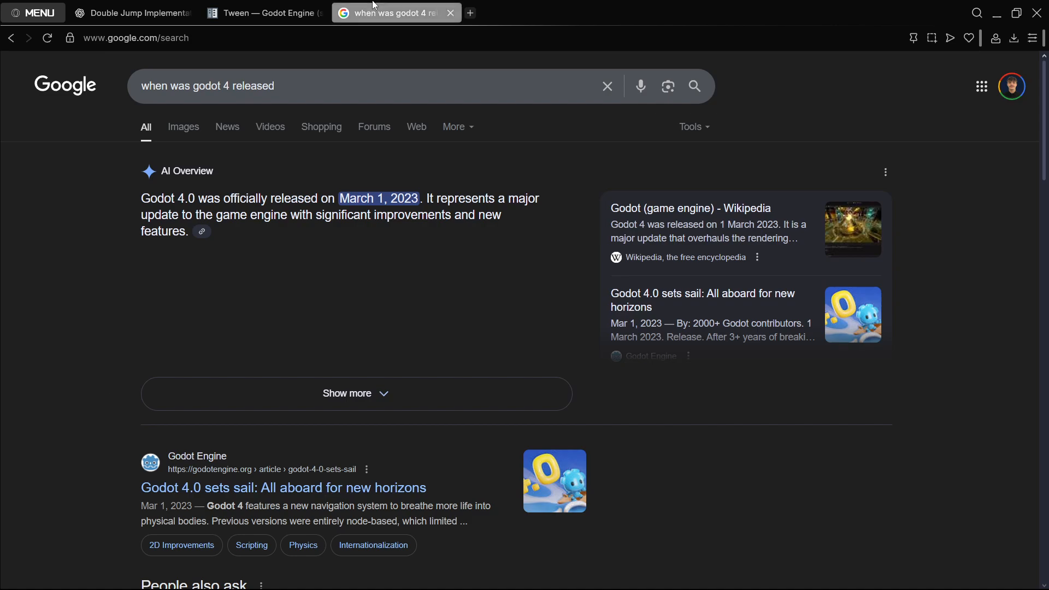
{"action": "left_click", "coordinate": [469, 13]}
{"action": "type", "text": "gamedevassistant.com"}
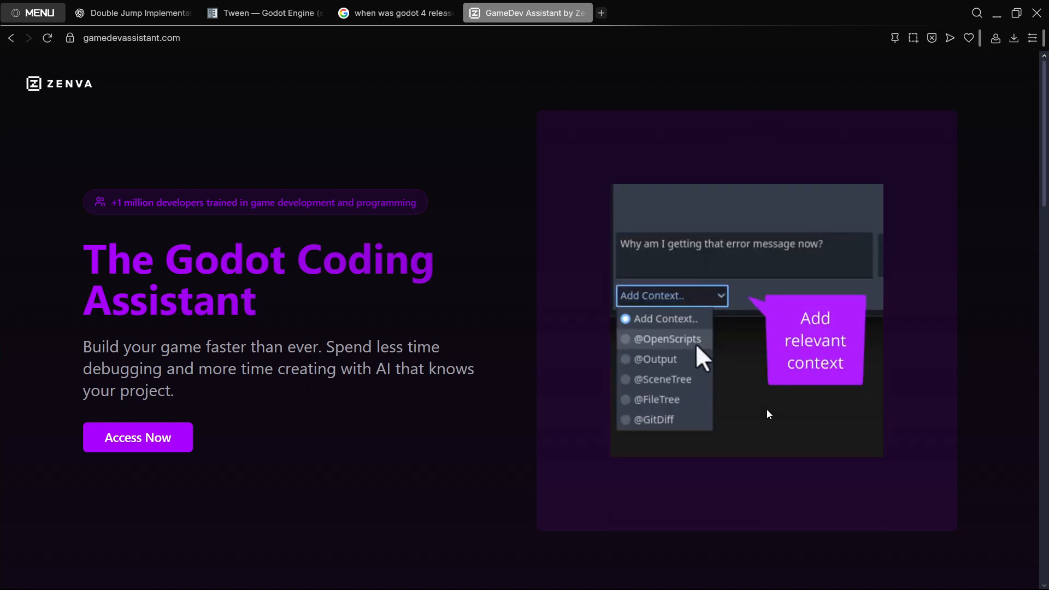
{"action": "left_click", "coordinate": [655, 358]}
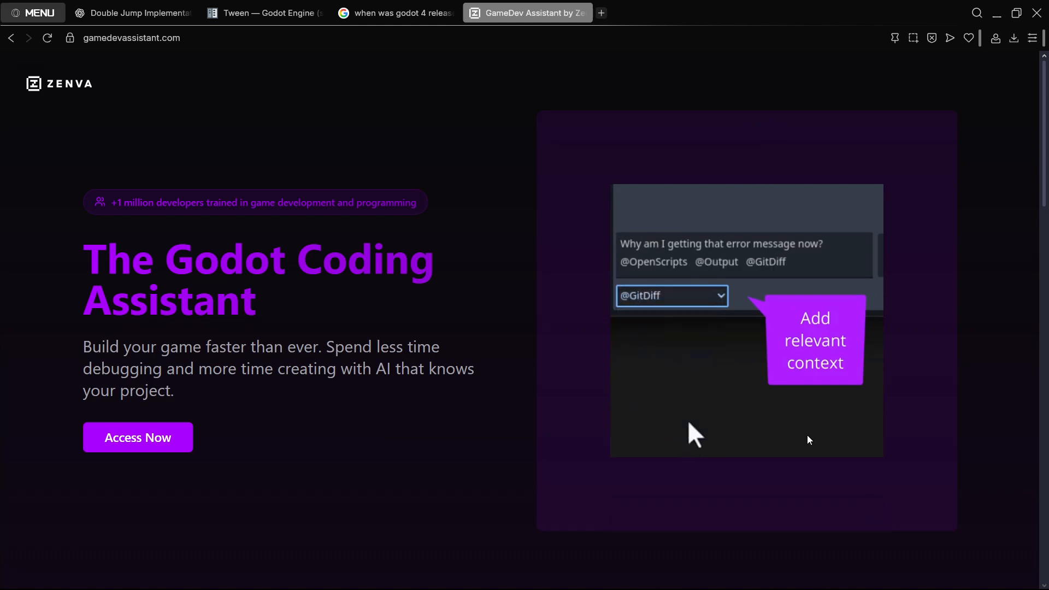
{"action": "type", "text": "Create a new enemy scene and script. The enemy should move u"}
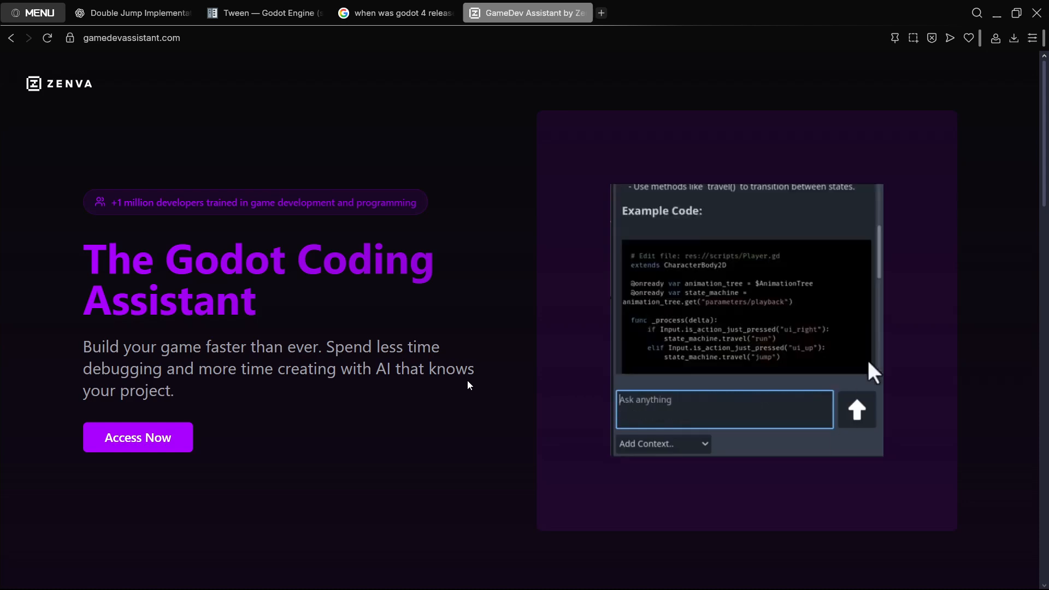
{"action": "left_click", "coordinate": [132, 13]}
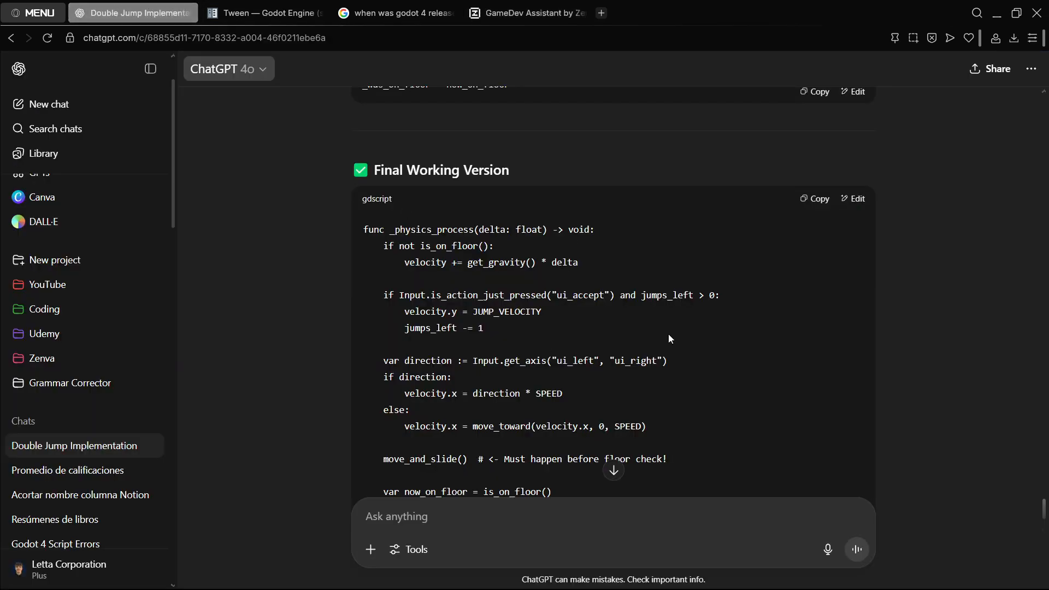
{"action": "left_click", "coordinate": [527, 13]}
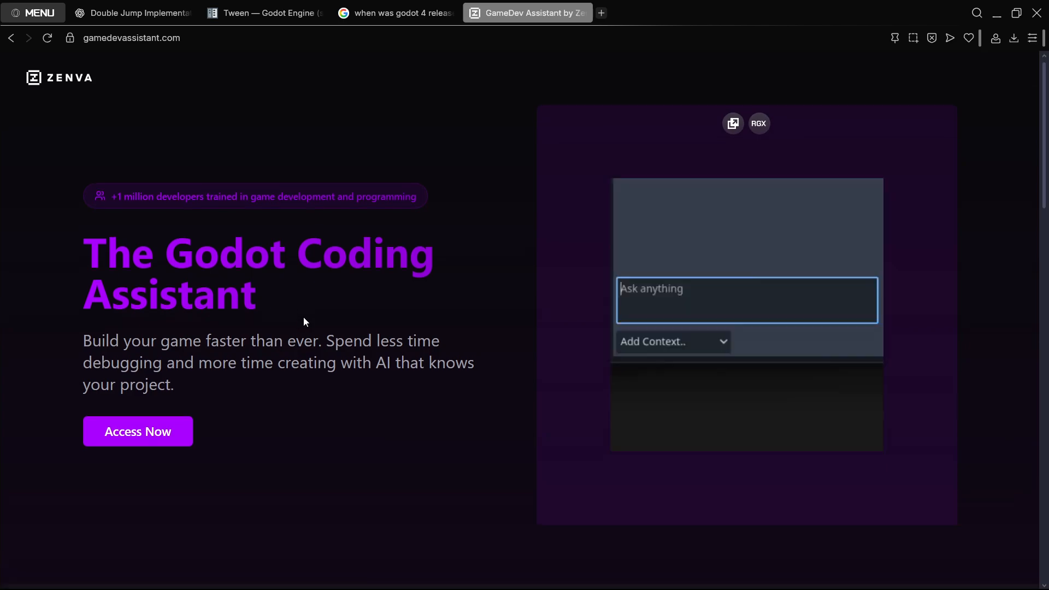
{"action": "scroll", "scroll_direction": "down", "scroll_amount": 3}
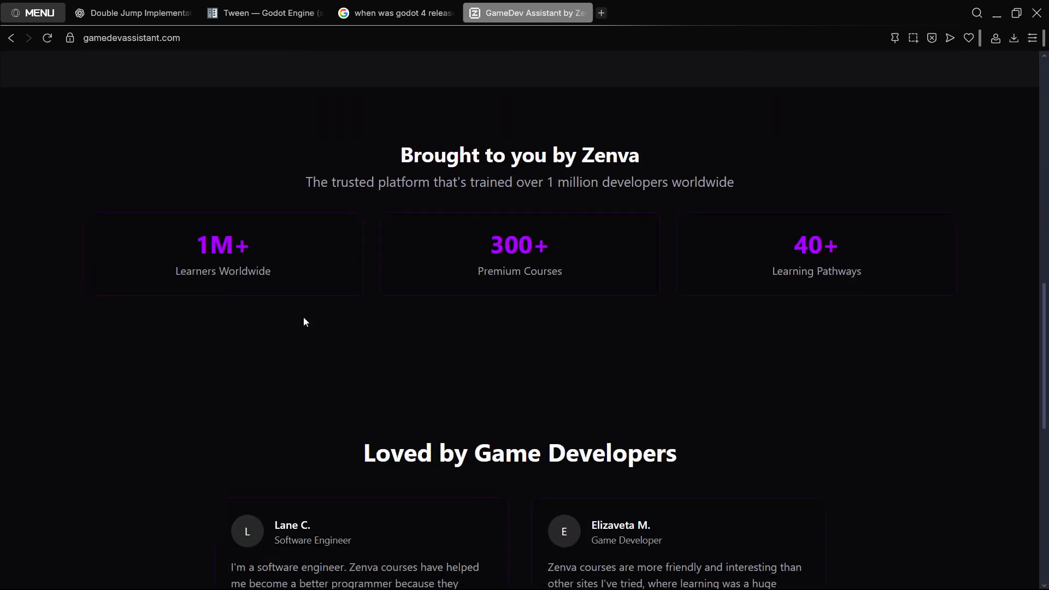
{"action": "scroll", "scroll_direction": "down", "scroll_amount": 3}
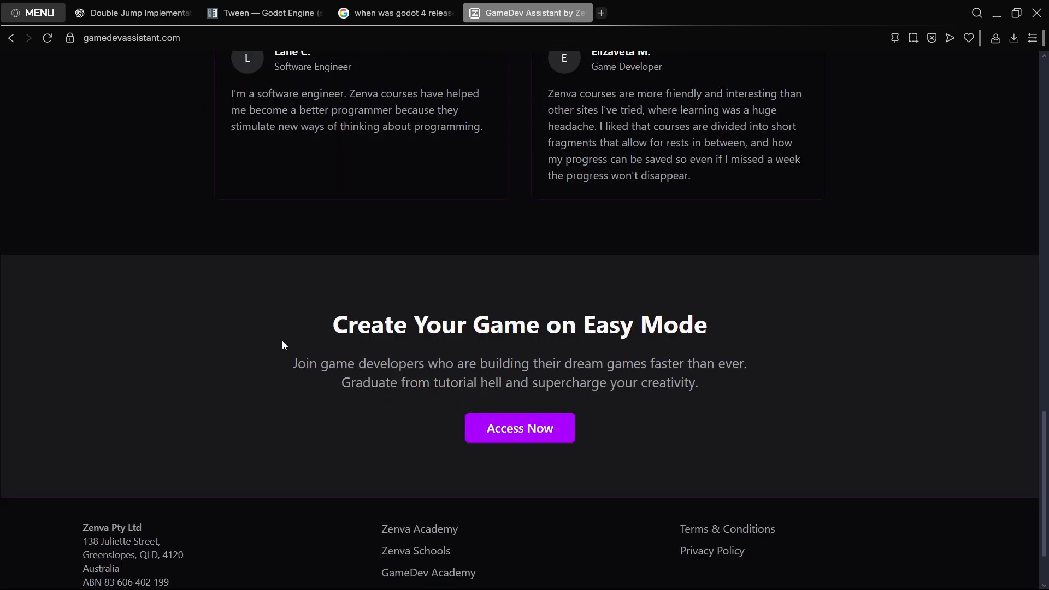
{"action": "scroll", "scroll_direction": "up", "scroll_amount": 3}
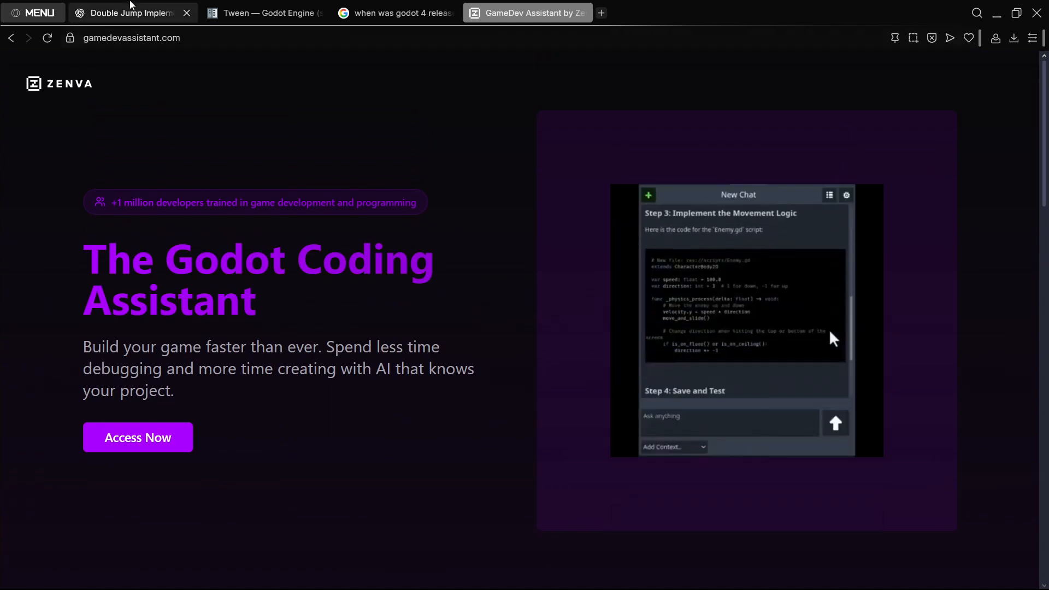
{"action": "left_click", "coordinate": [126, 13]}
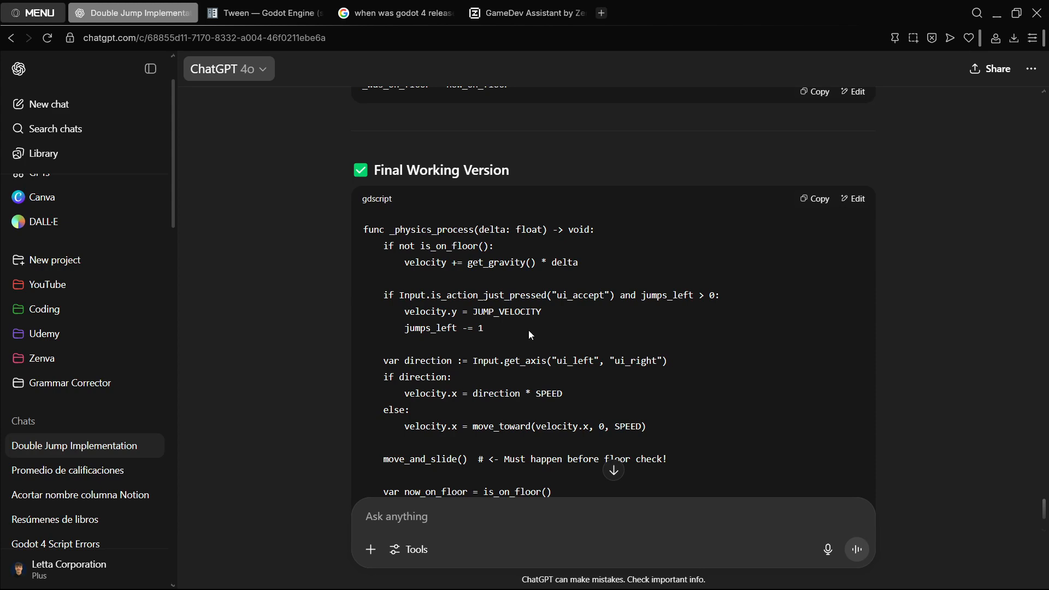
{"action": "left_click", "coordinate": [527, 13]}
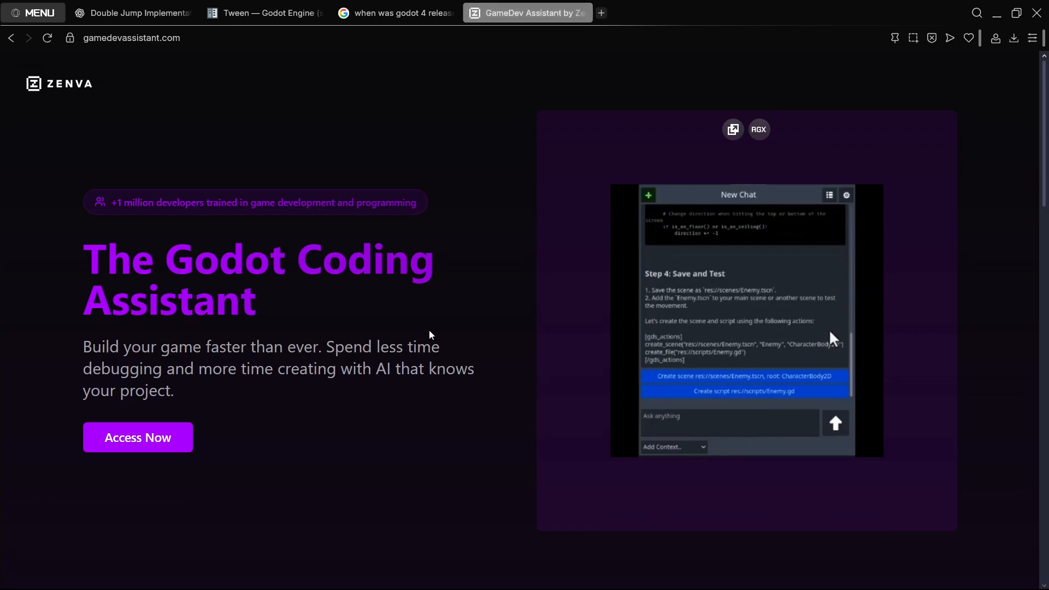